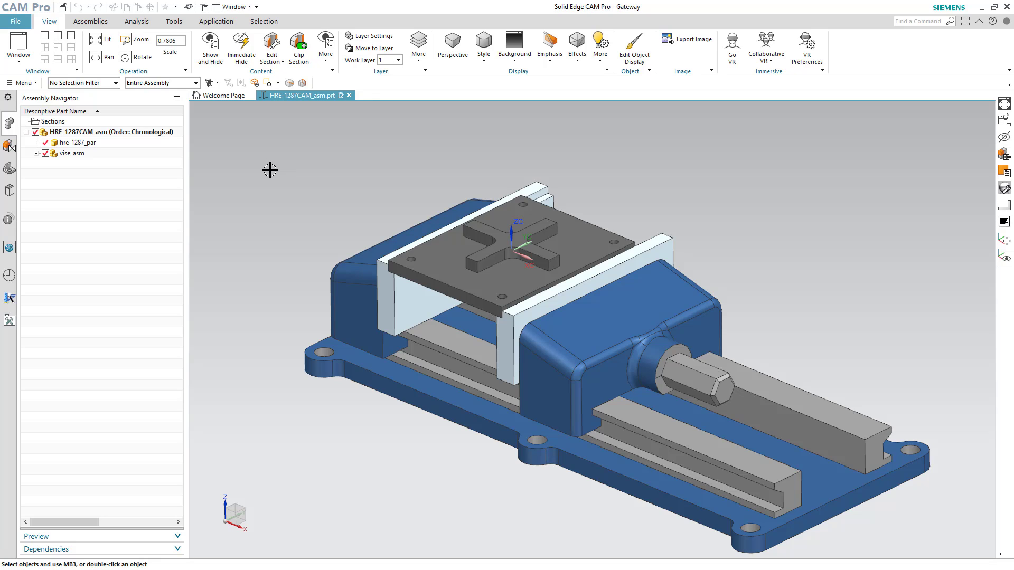
mouse_move(265, 162)
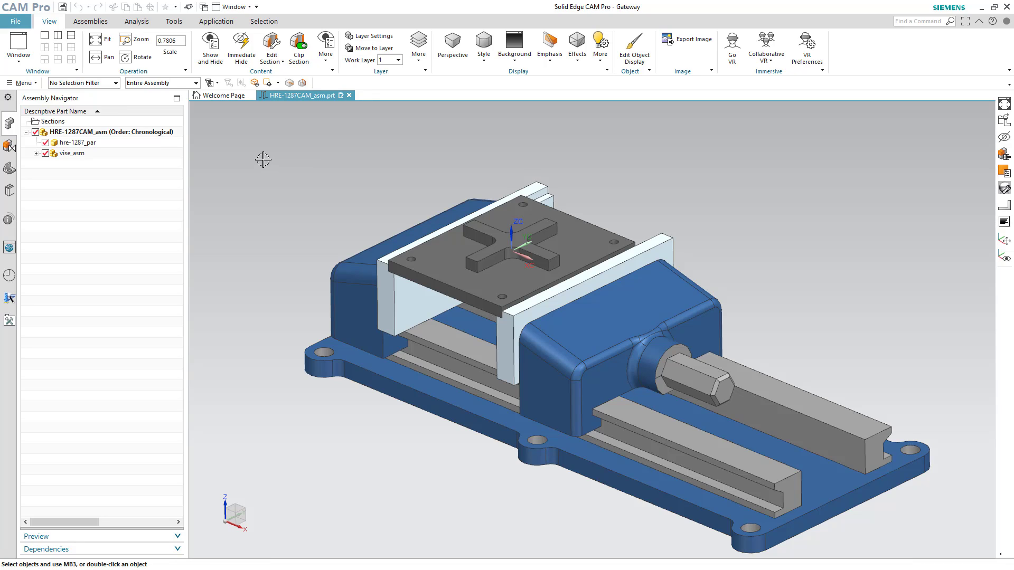
mouse_move(256, 151)
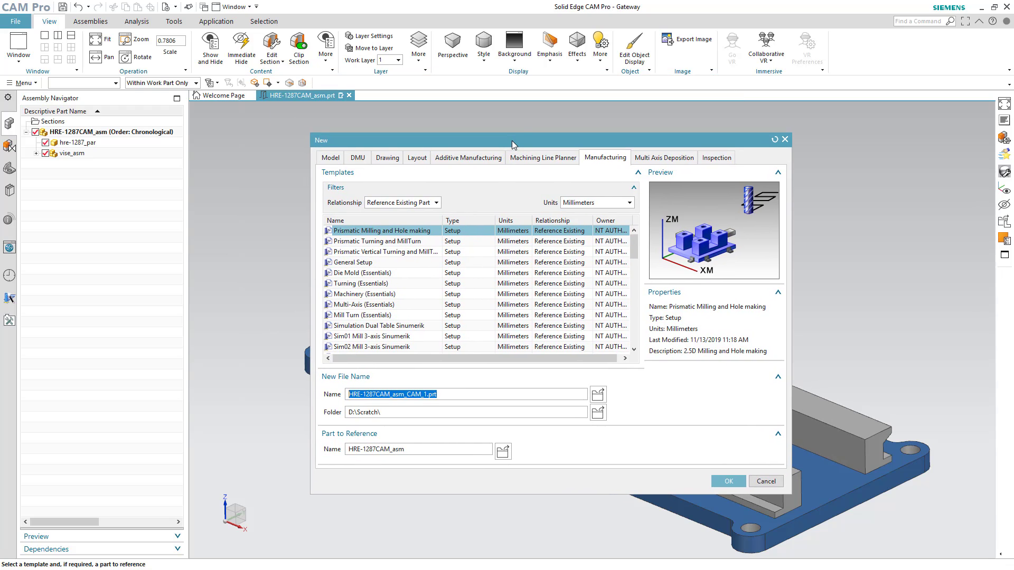
mouse_move(395, 189)
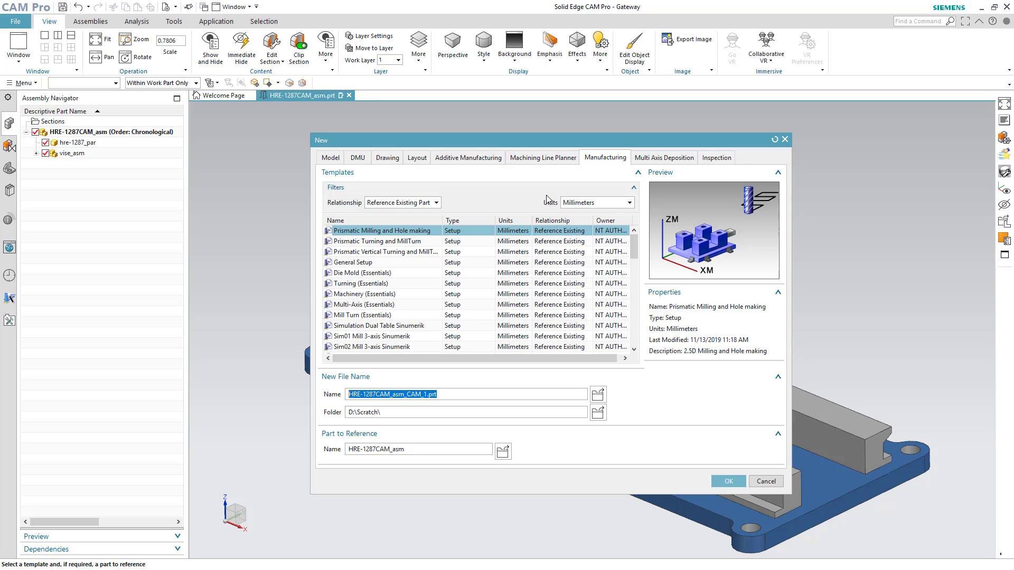
Set the new Prismatic Milling and Hole making setup's units to millimetres
click(630, 203)
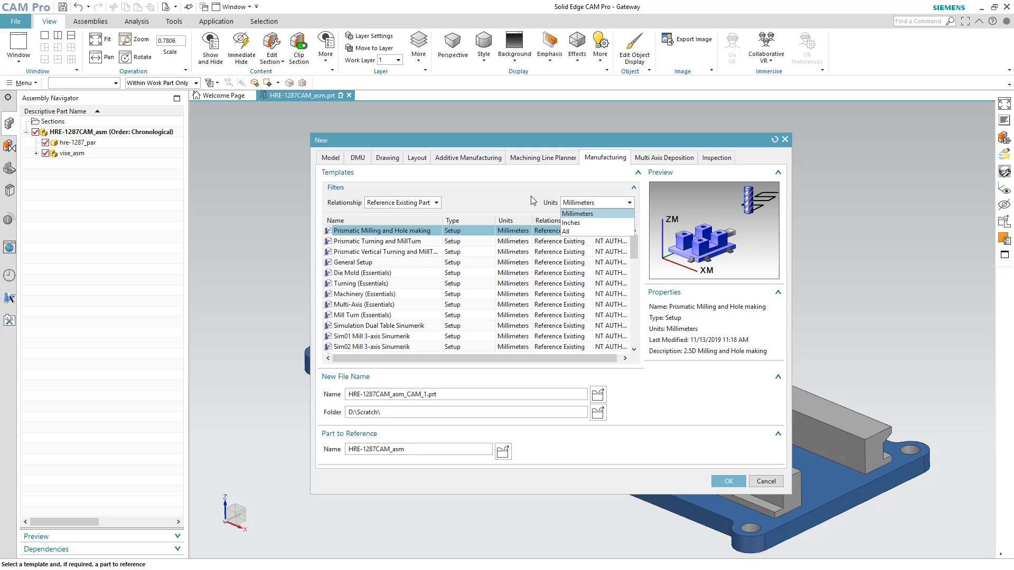
click(577, 213)
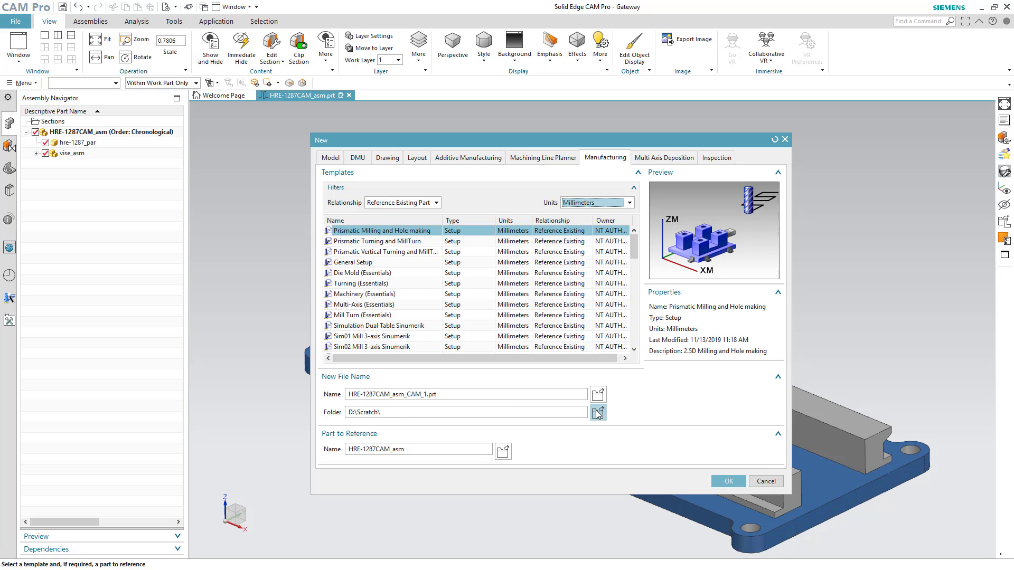
Save the new setup into 3 Create A Setup > Demo Files and create it
click(596, 412)
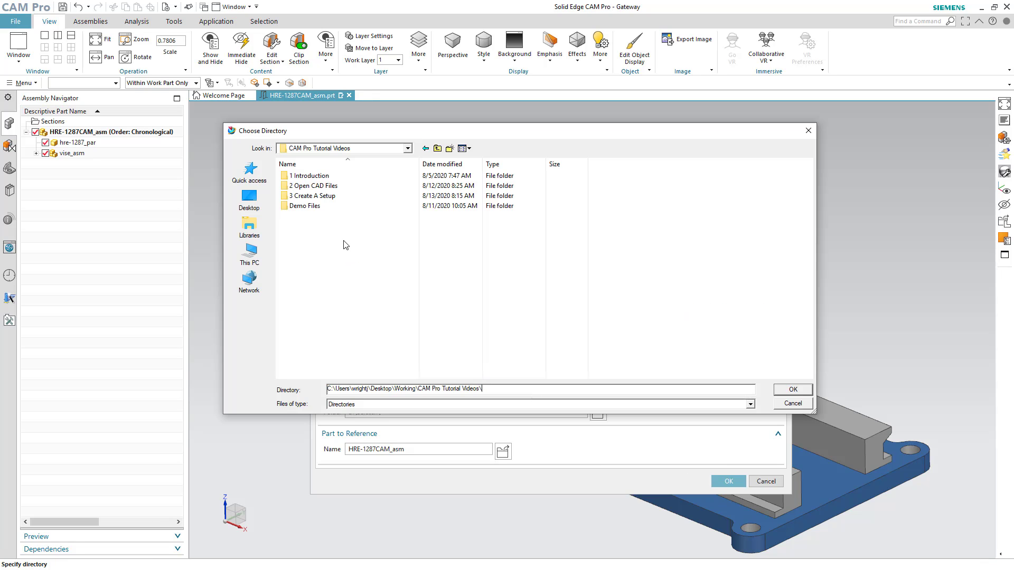
mouse_move(326, 198)
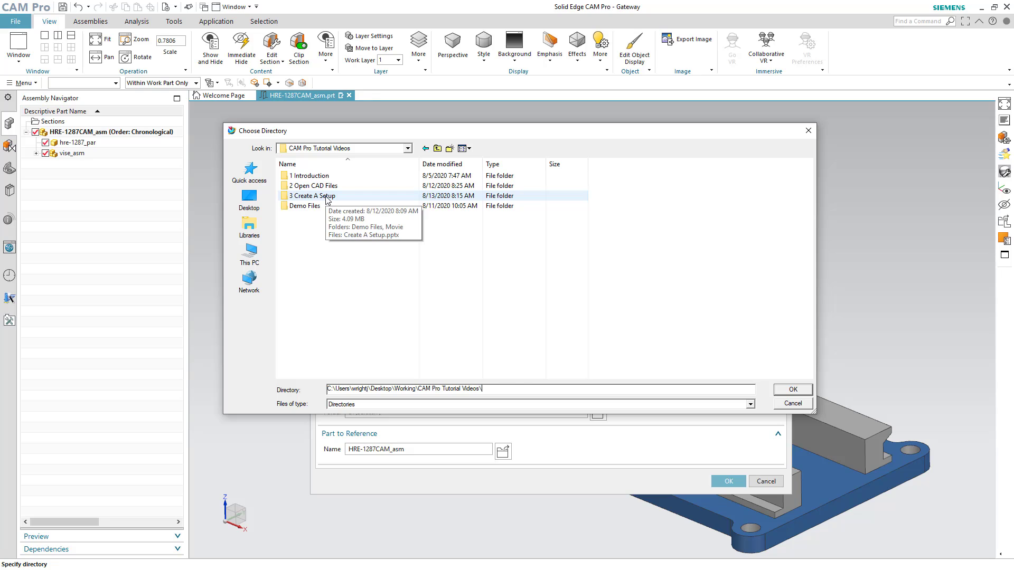
double_click(314, 195)
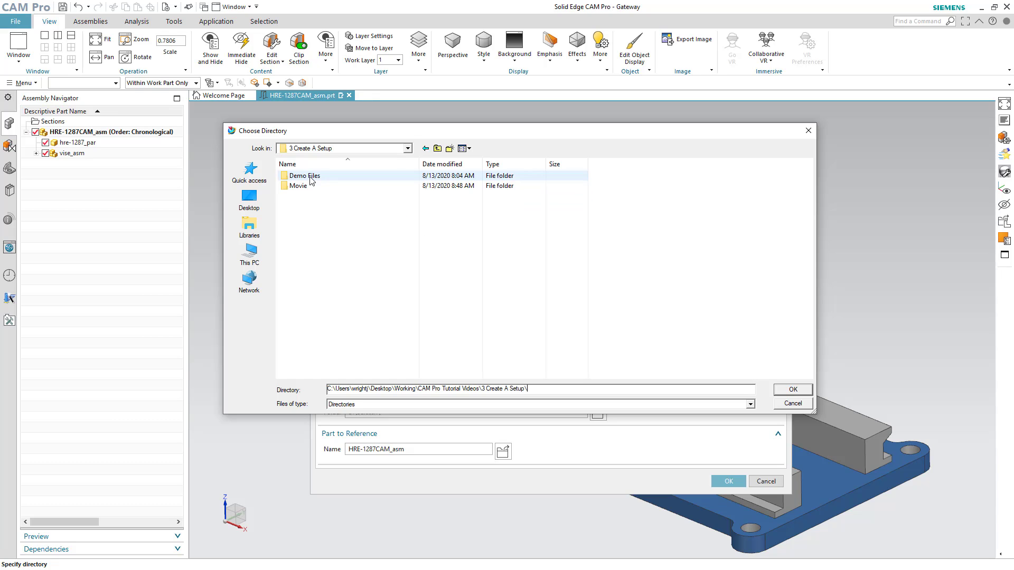
double_click(304, 175)
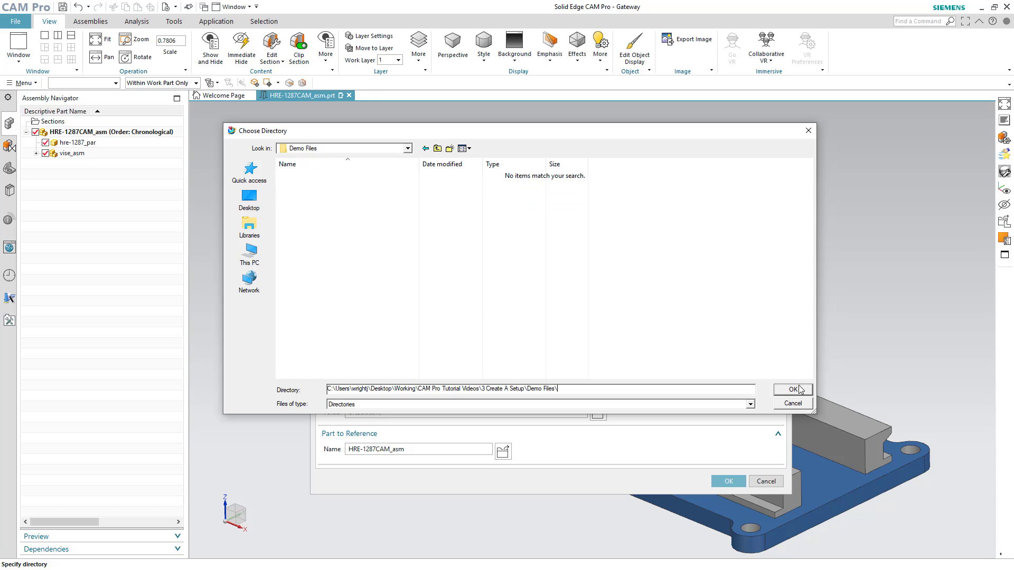
click(792, 389)
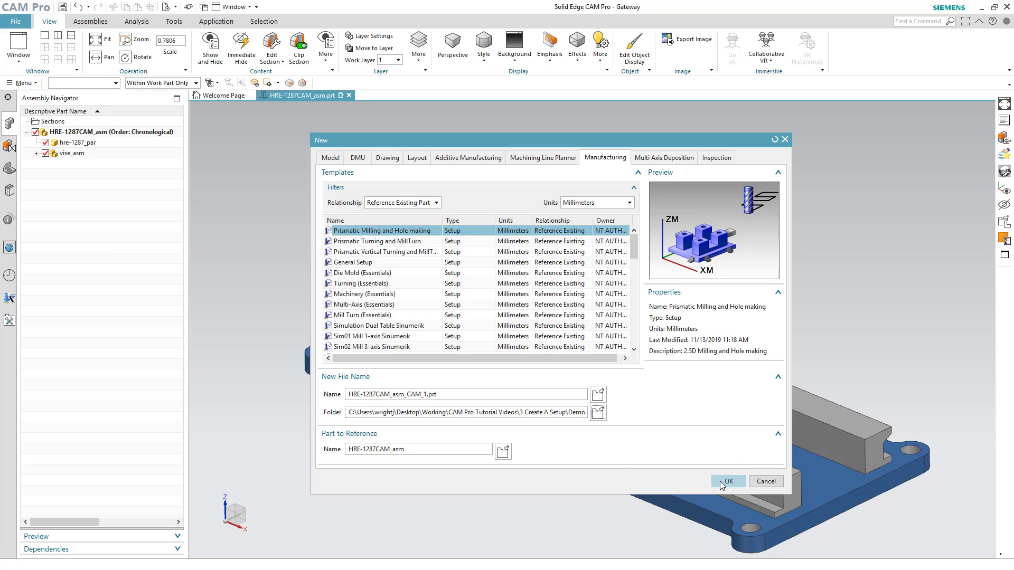
click(727, 481)
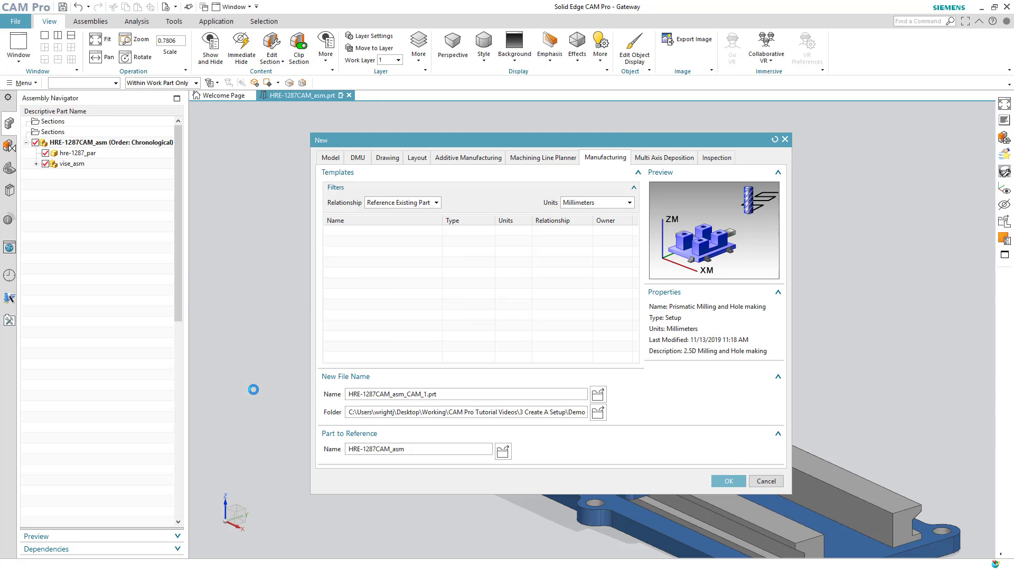
Create the setup and expand HRE-1287CAM_asm in the Assembly Navigator
click(727, 481)
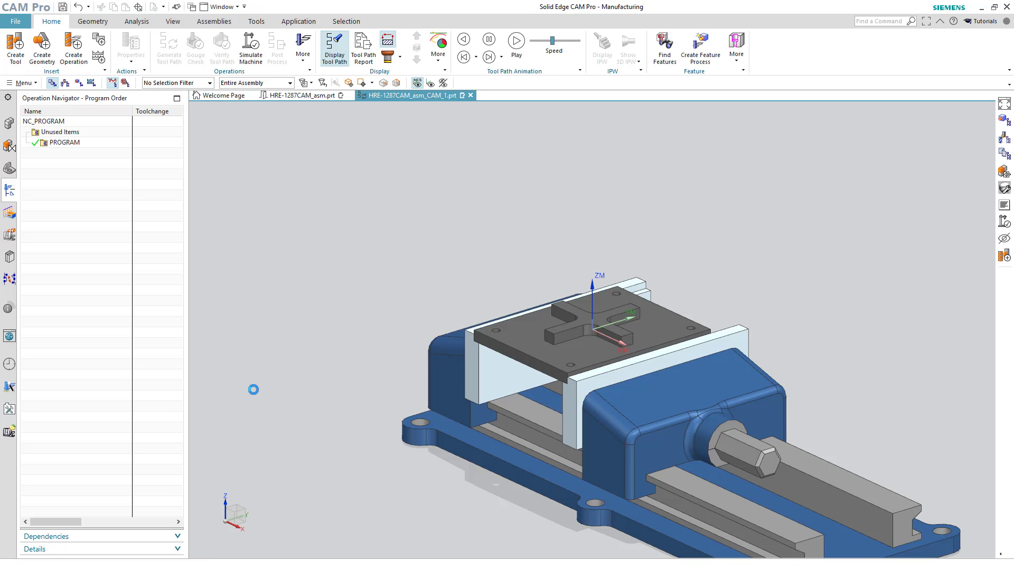
mouse_move(319, 316)
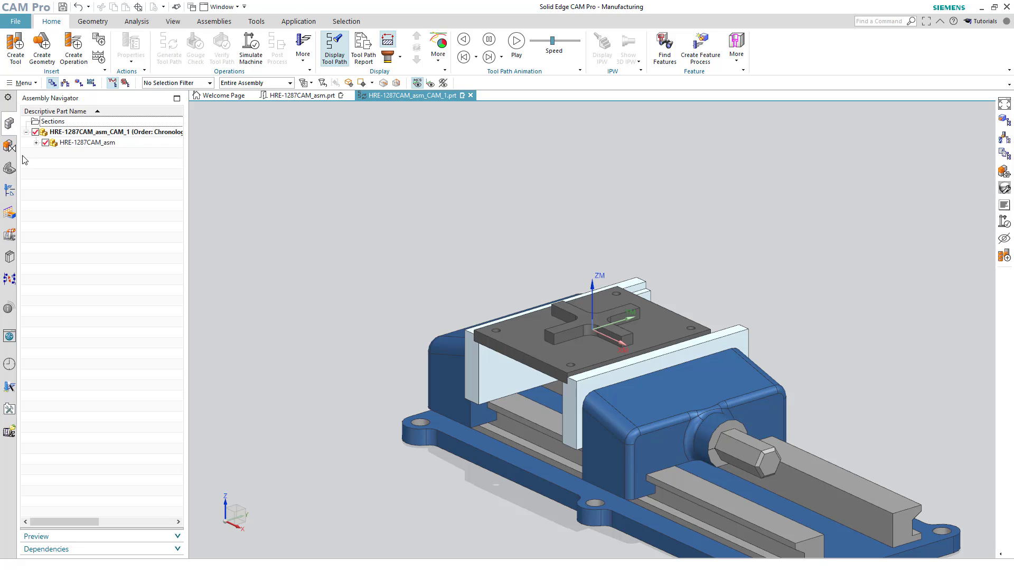
click(120, 132)
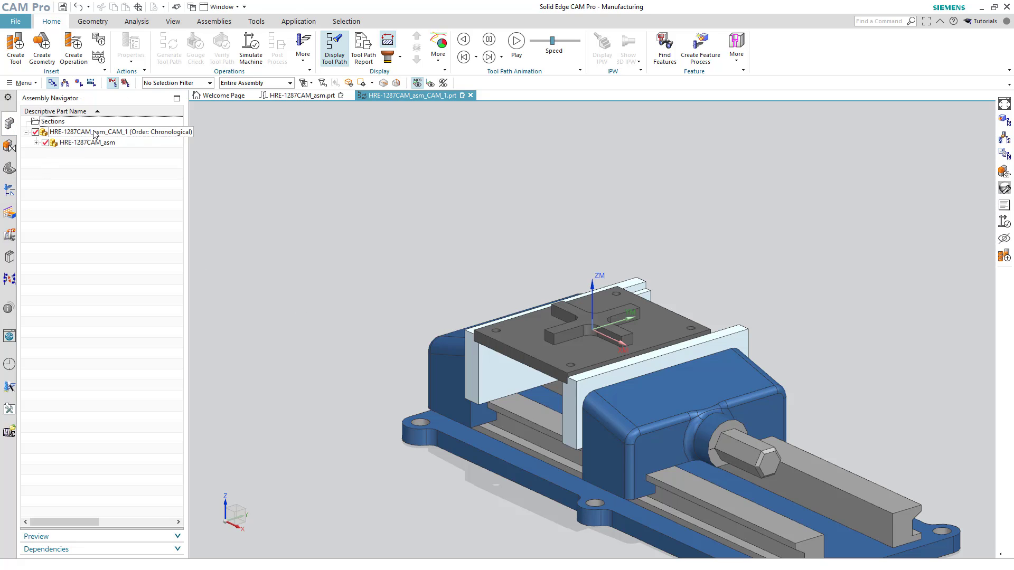
click(116, 132)
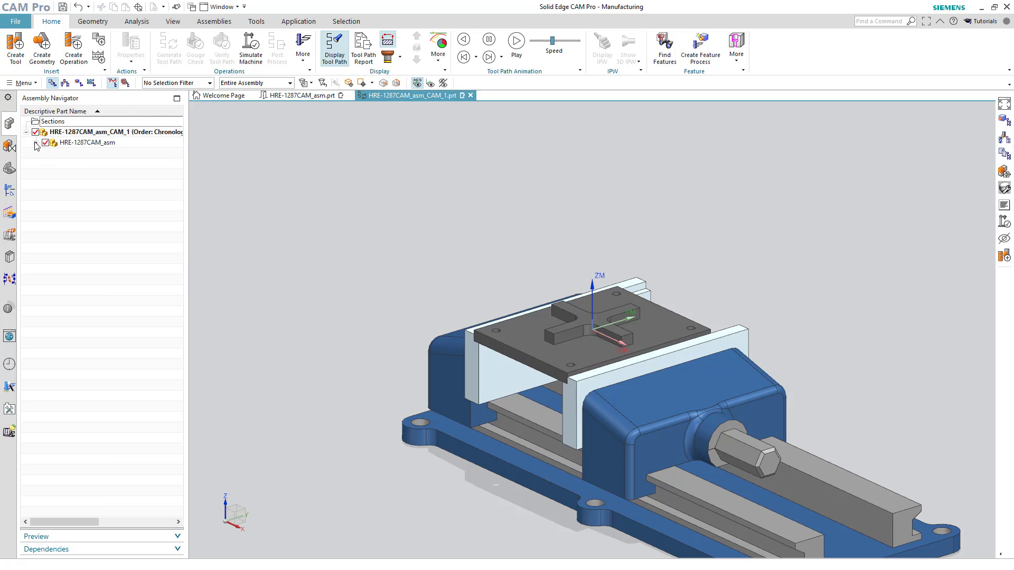
Hide and re-show hre-1287_par and vise_asm to check each component
click(51, 142)
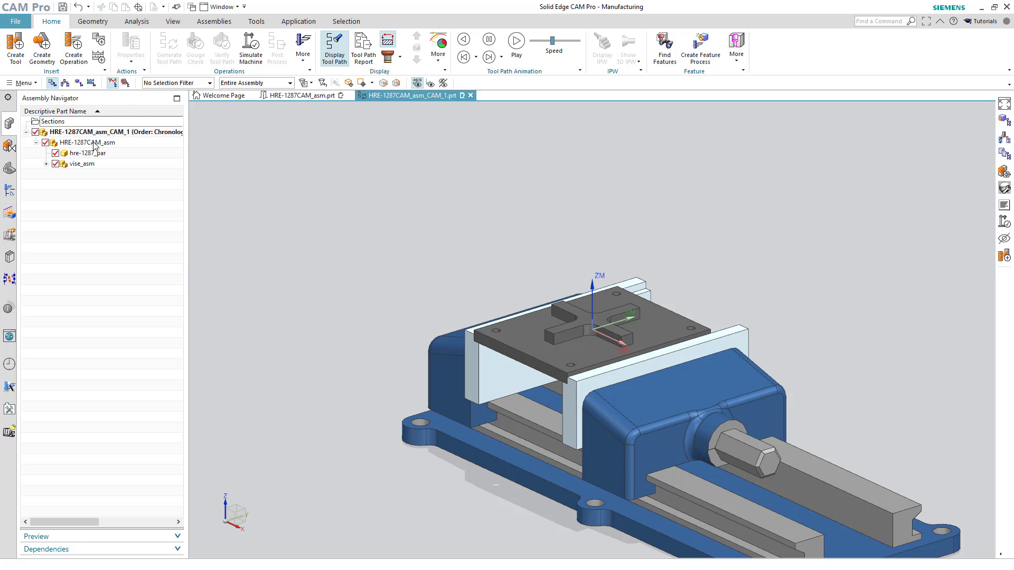
click(55, 154)
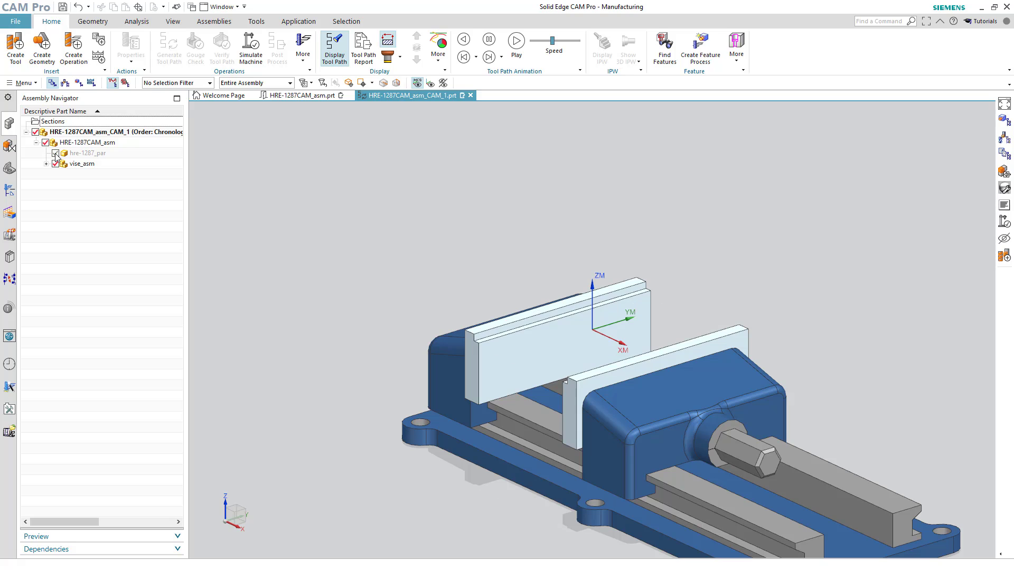
click(55, 164)
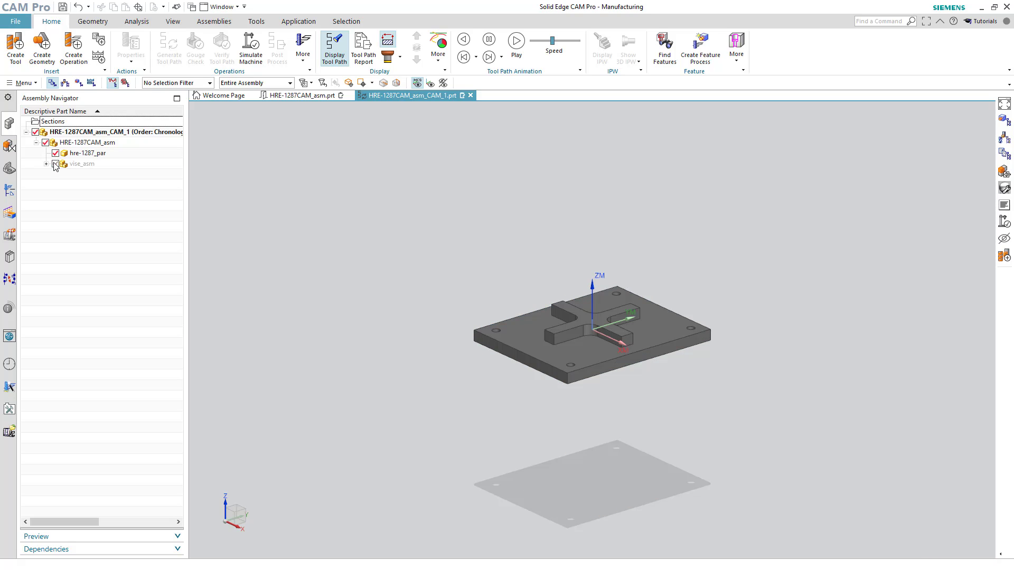
click(55, 164)
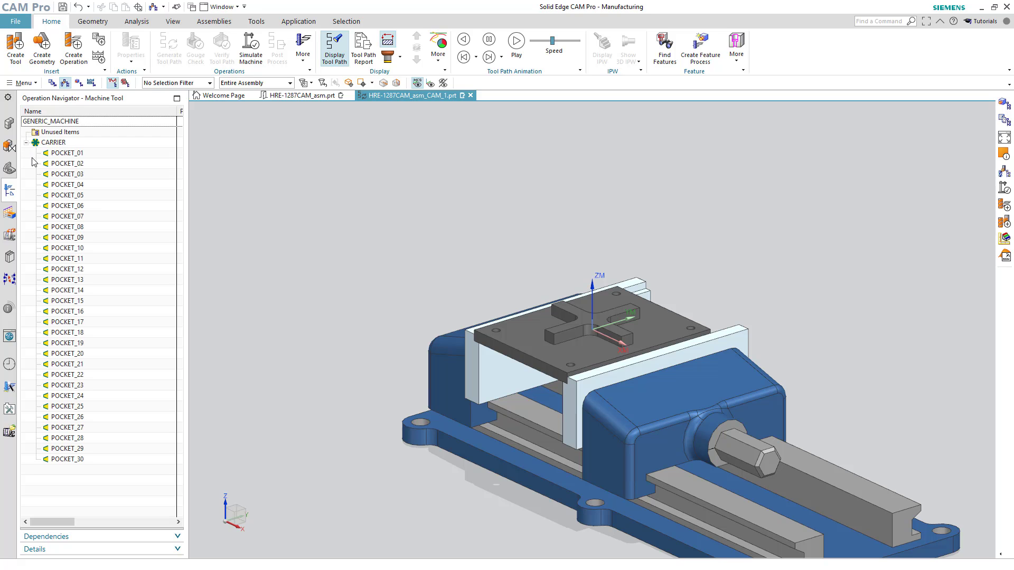
Insert the 43 mm indexable face mill ugt0212_002 from the library into POCKET_01
click(65, 153)
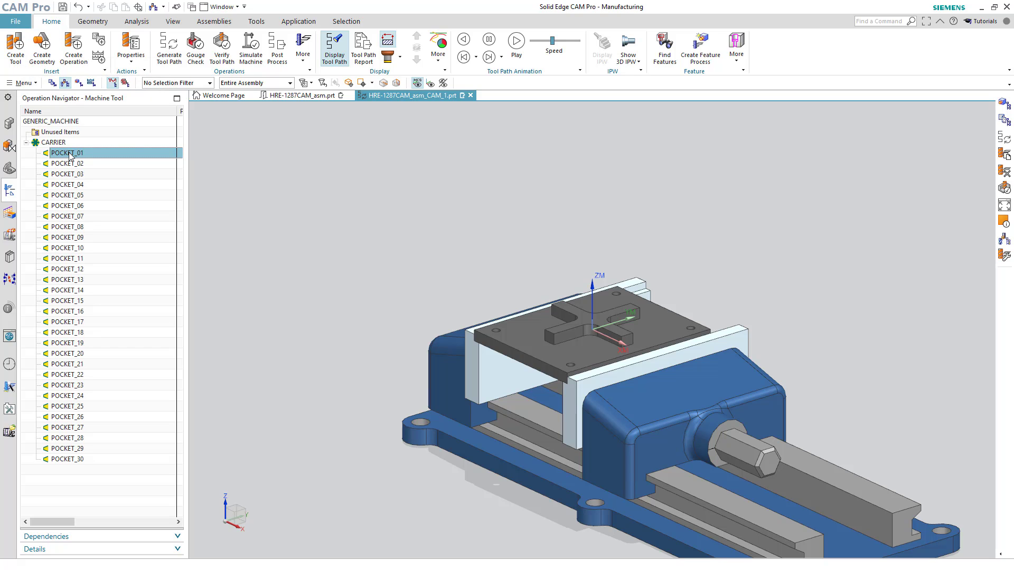
right_click(66, 153)
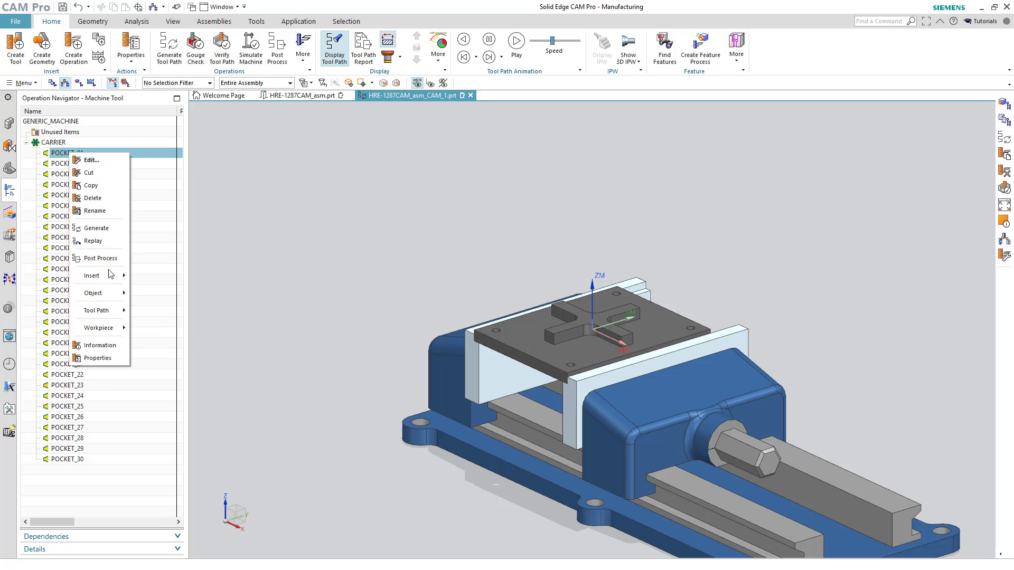
mouse_move(92, 275)
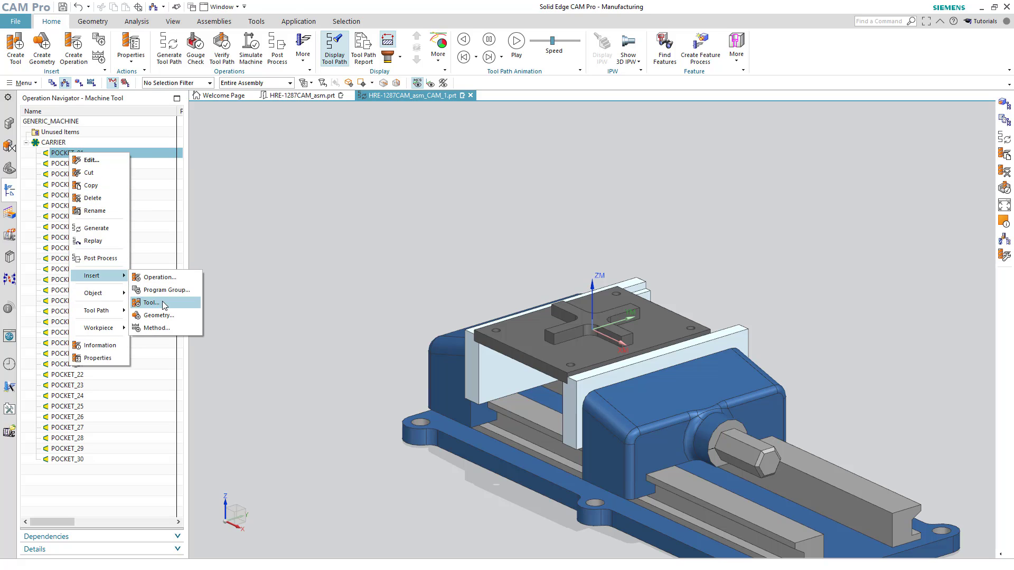
click(150, 303)
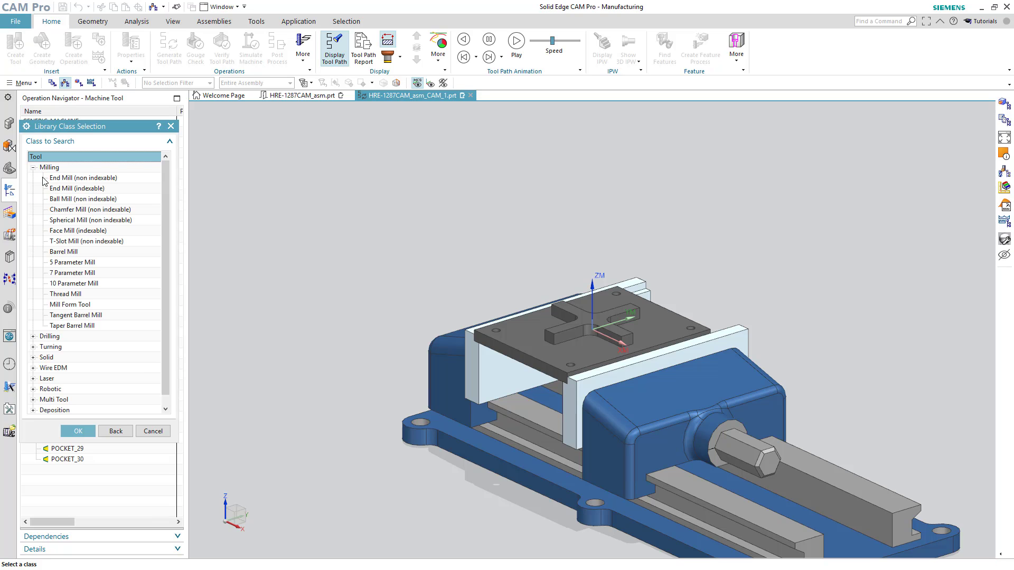
click(78, 230)
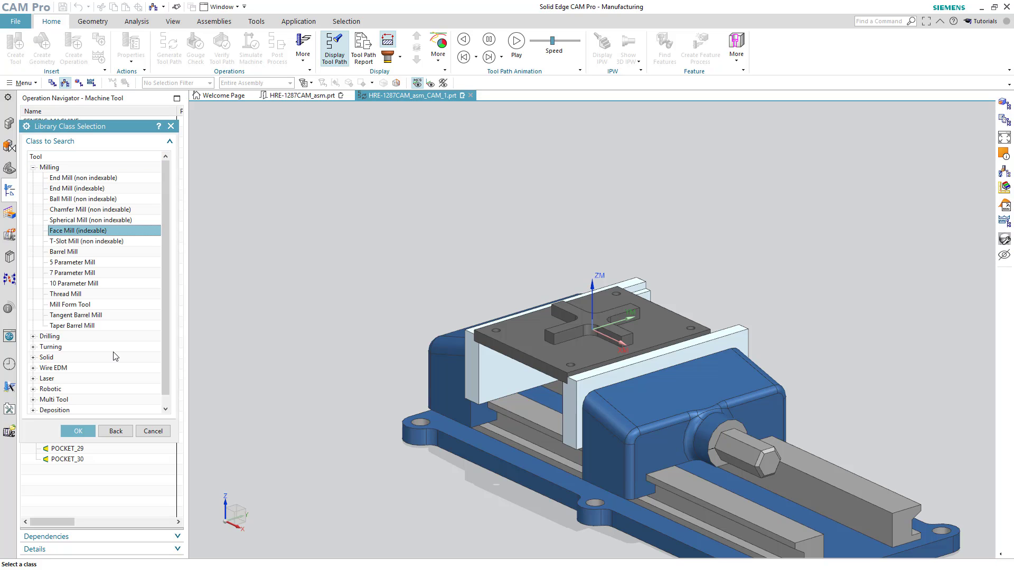
click(77, 430)
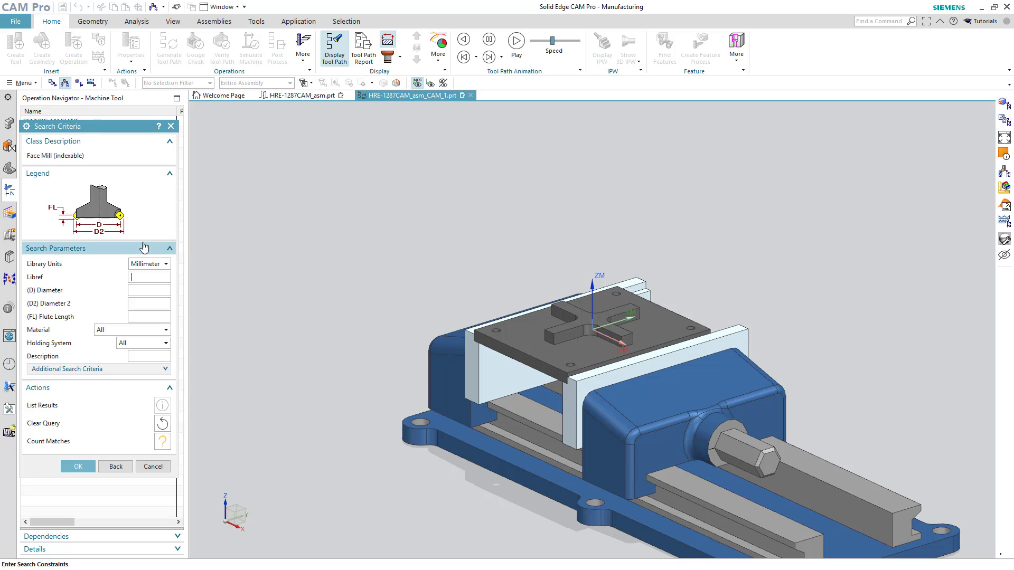
click(162, 405)
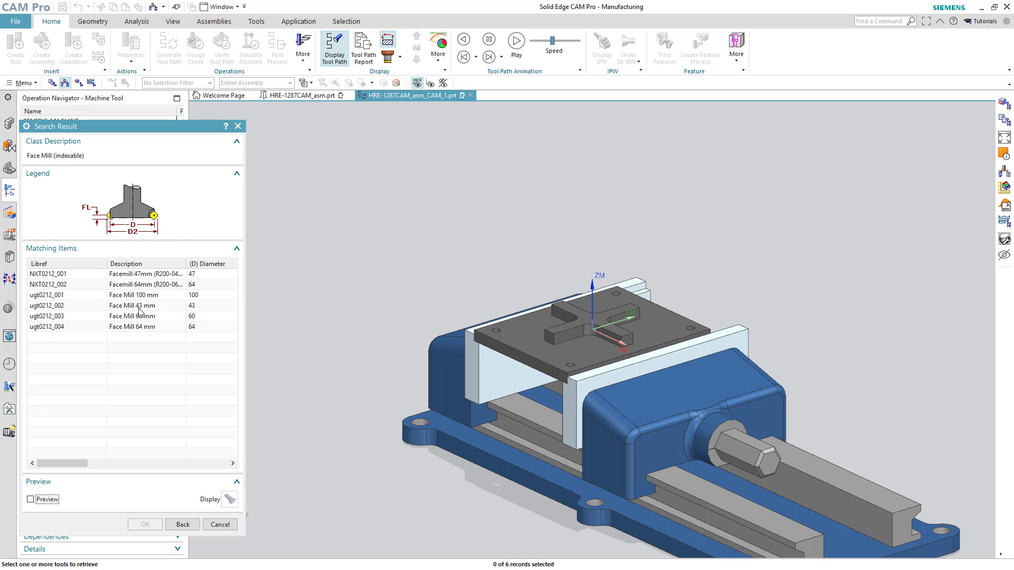
click(129, 305)
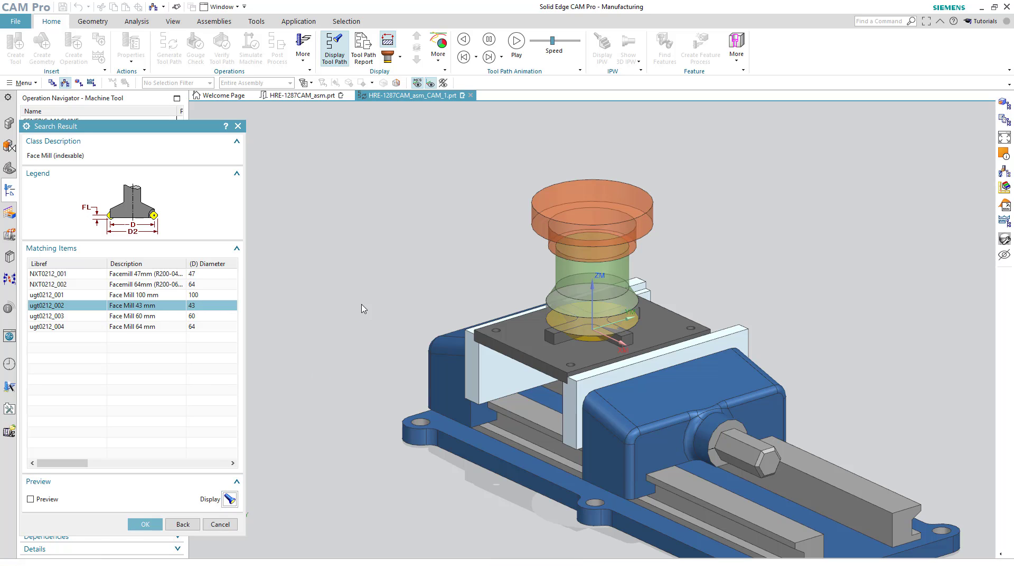
mouse_move(355, 351)
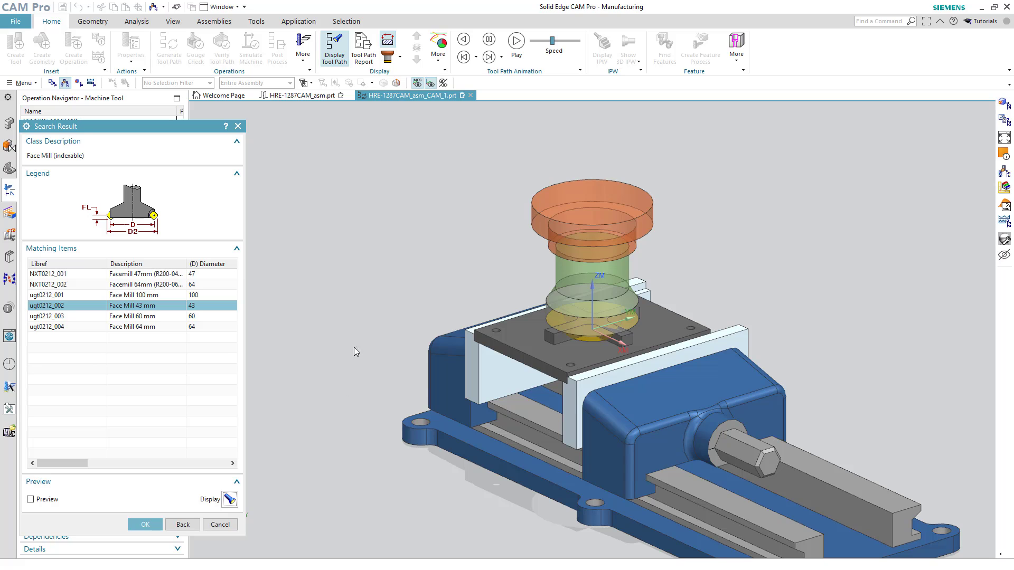
click(145, 524)
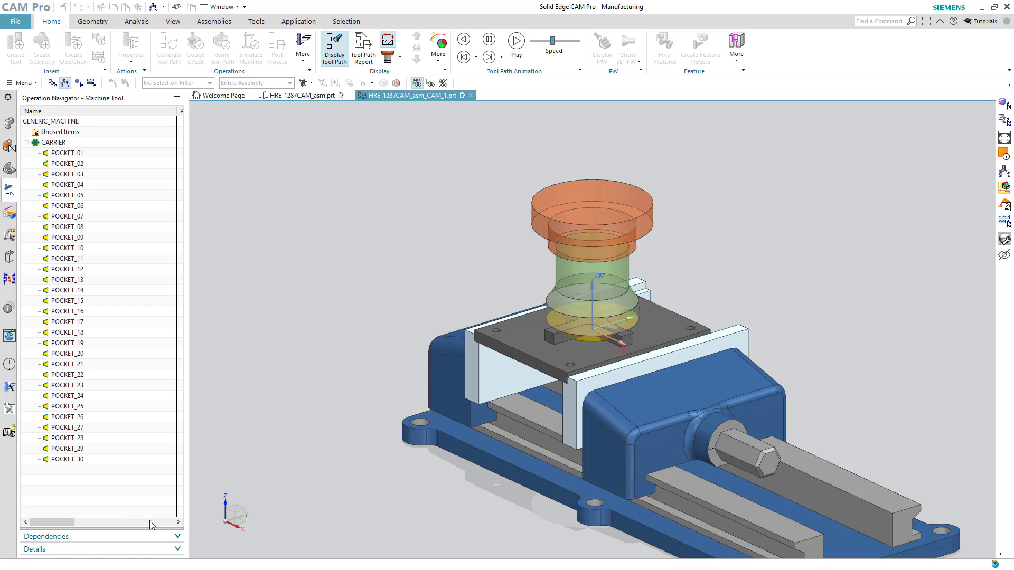
Cancel Create Tool and expand POCKET_01 to show face mill UGT0212_002
click(15, 49)
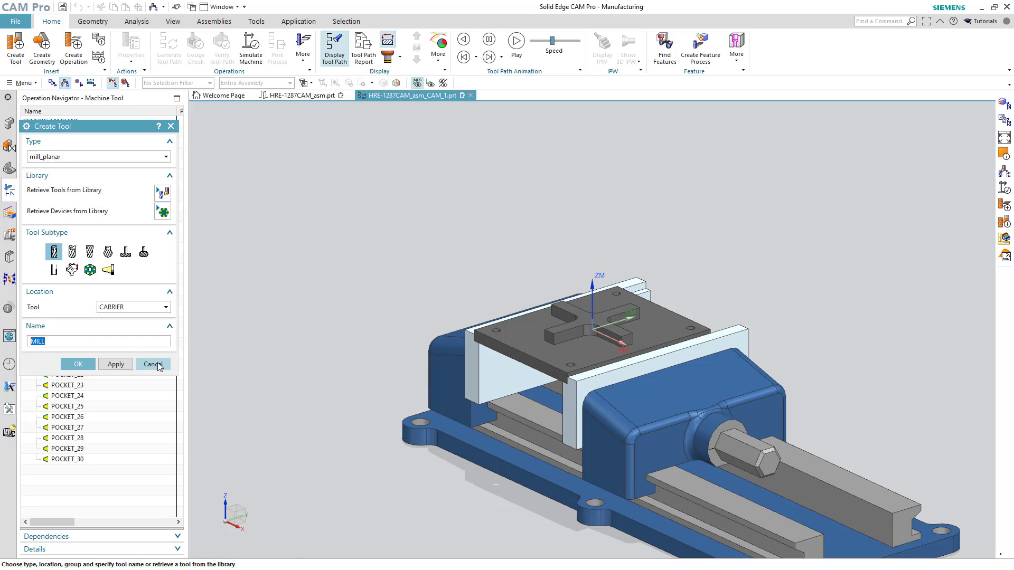
click(152, 364)
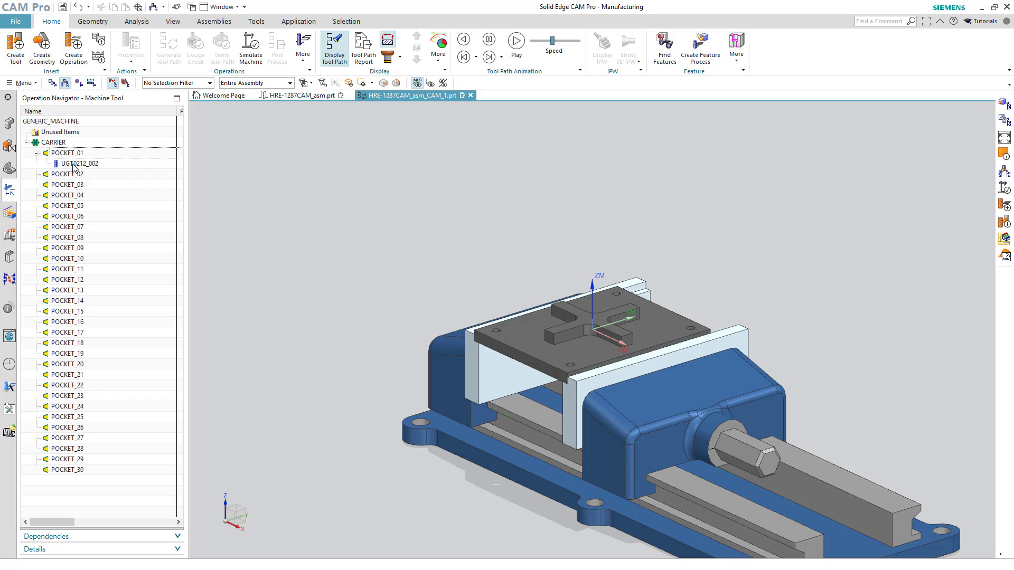
mouse_move(83, 166)
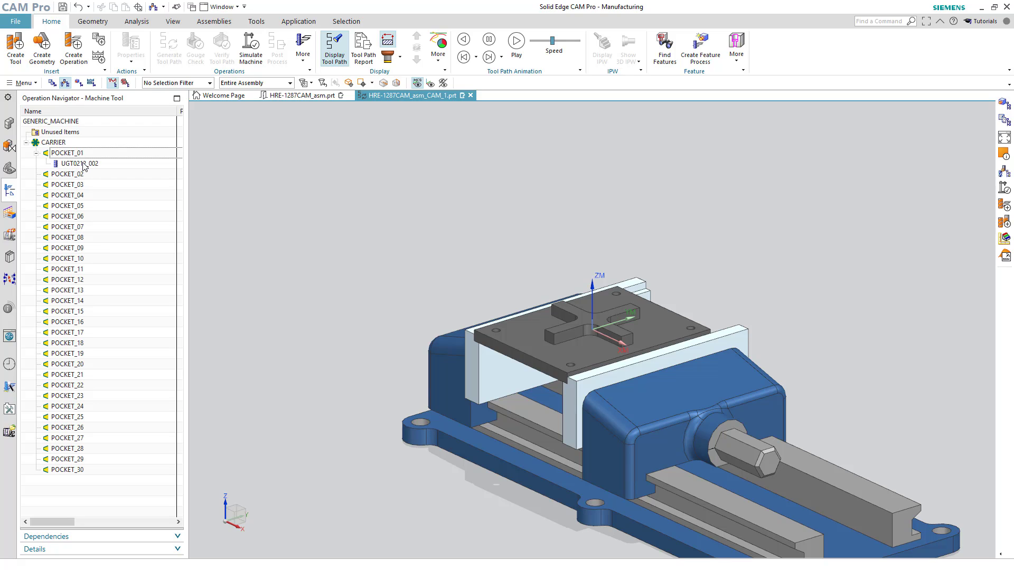
mouse_move(77, 83)
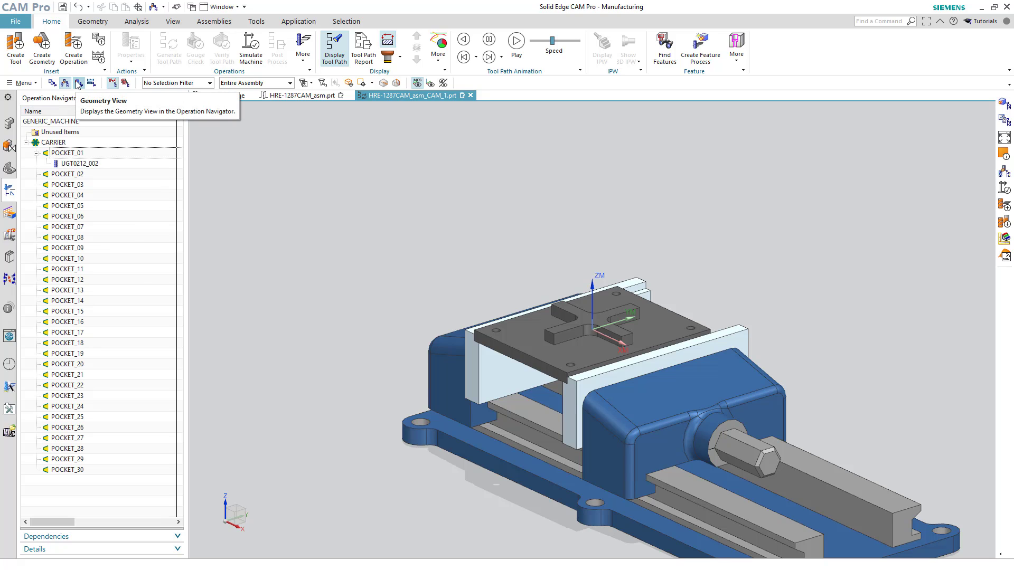
In Geometry View, set the HRE-1287 top plate body as WORKPIECE part geometry
click(78, 83)
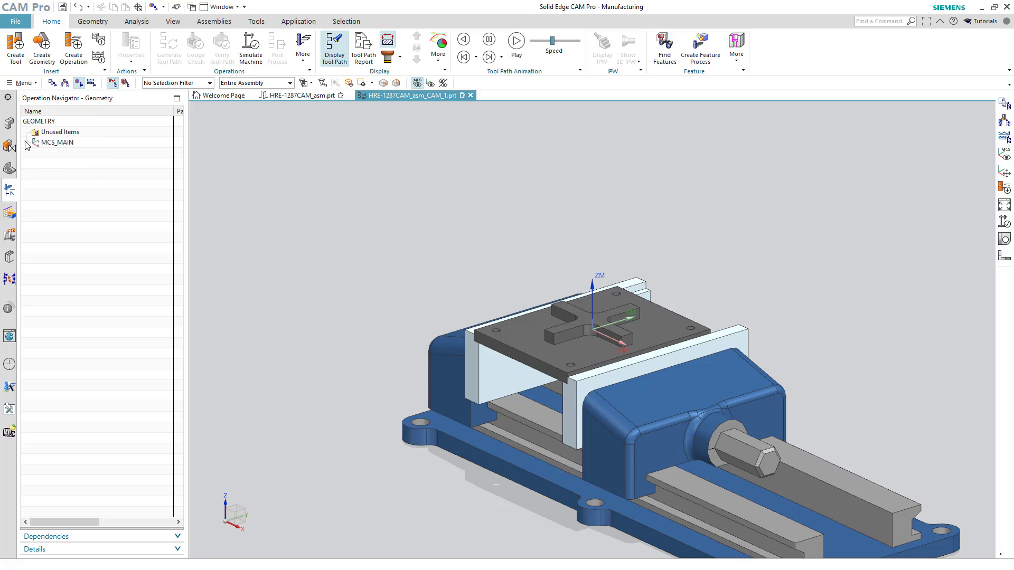
click(35, 142)
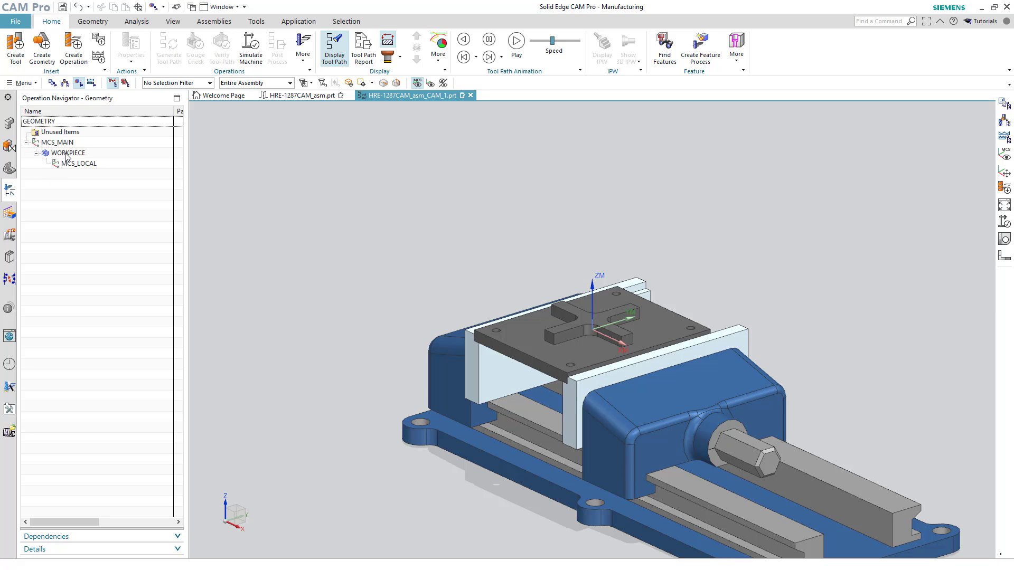
double_click(68, 153)
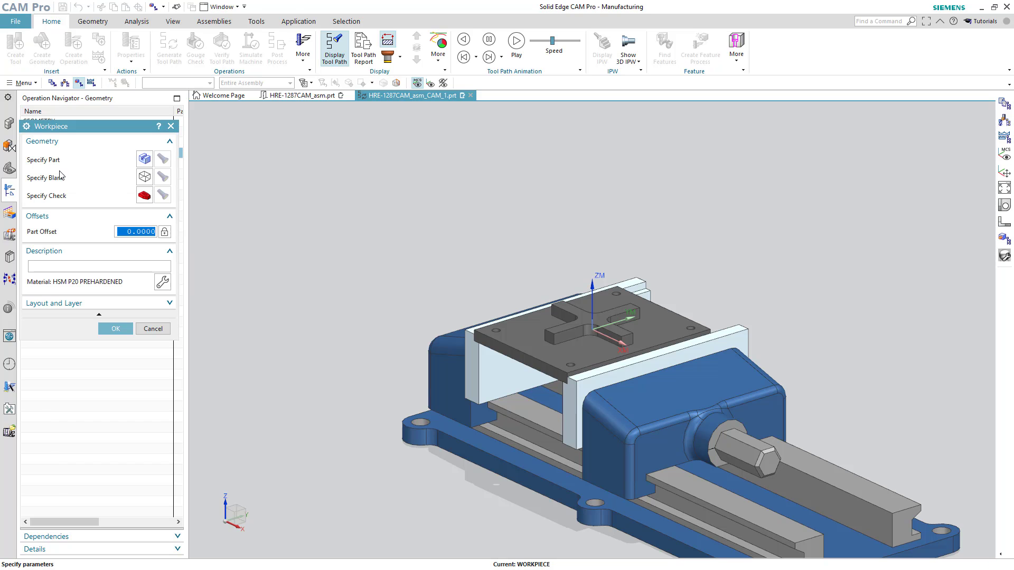
mouse_move(145, 158)
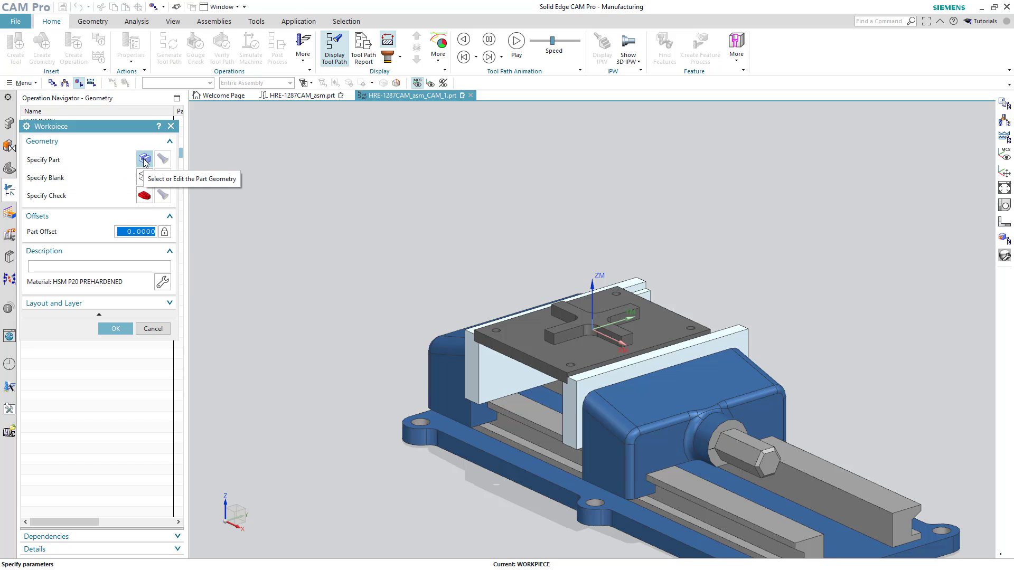
click(144, 159)
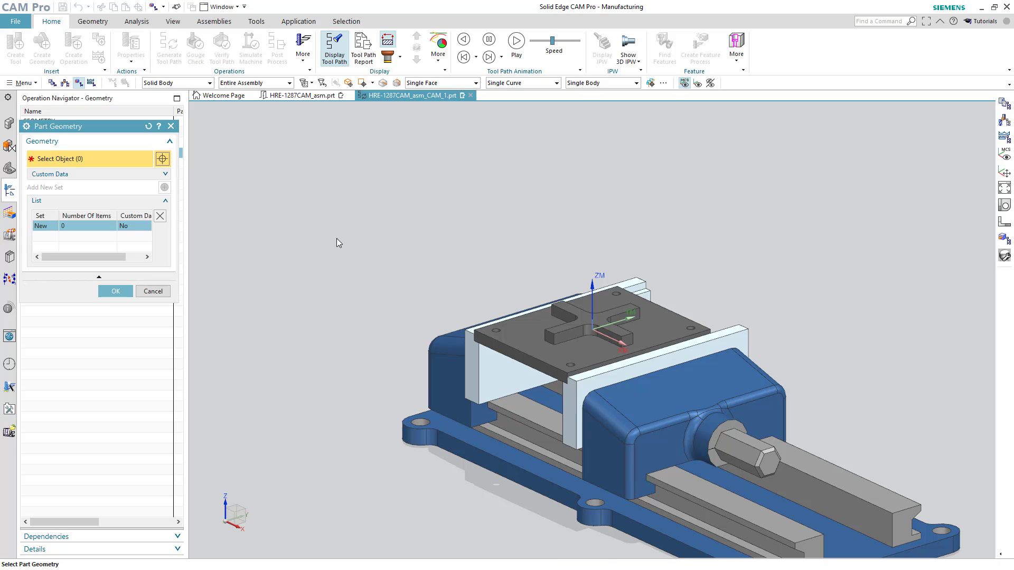
mouse_move(590, 336)
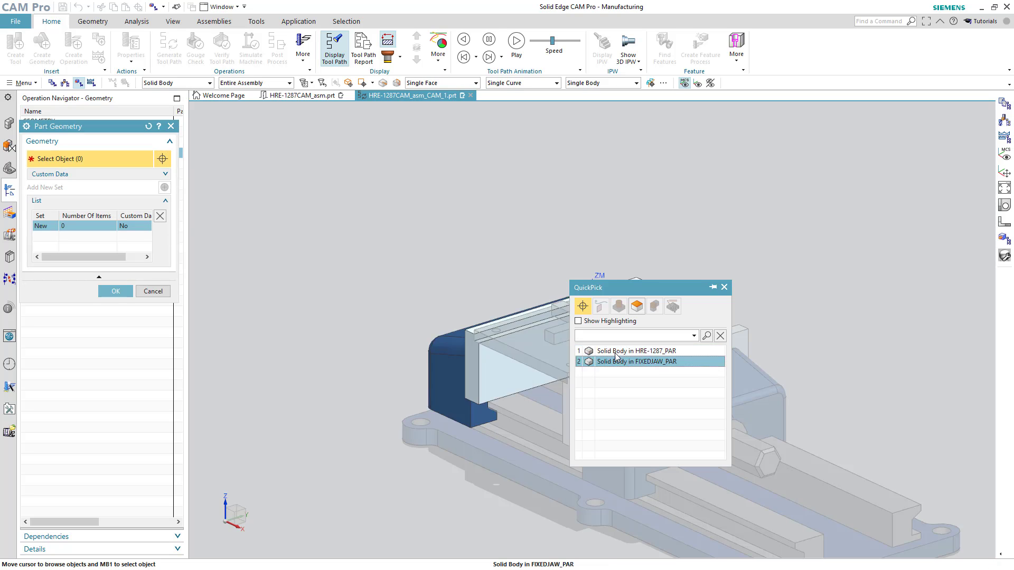
click(636, 350)
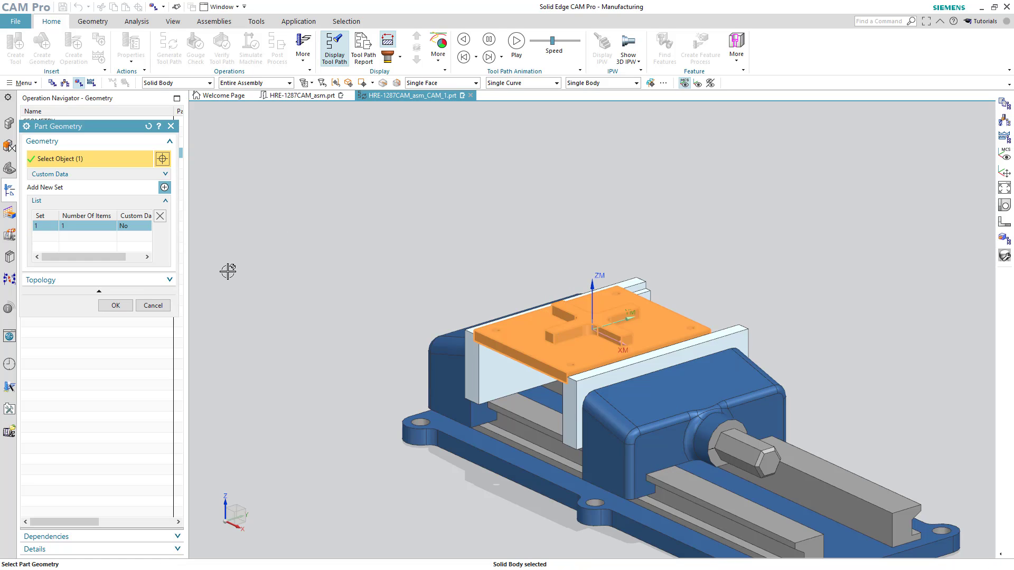
click(116, 305)
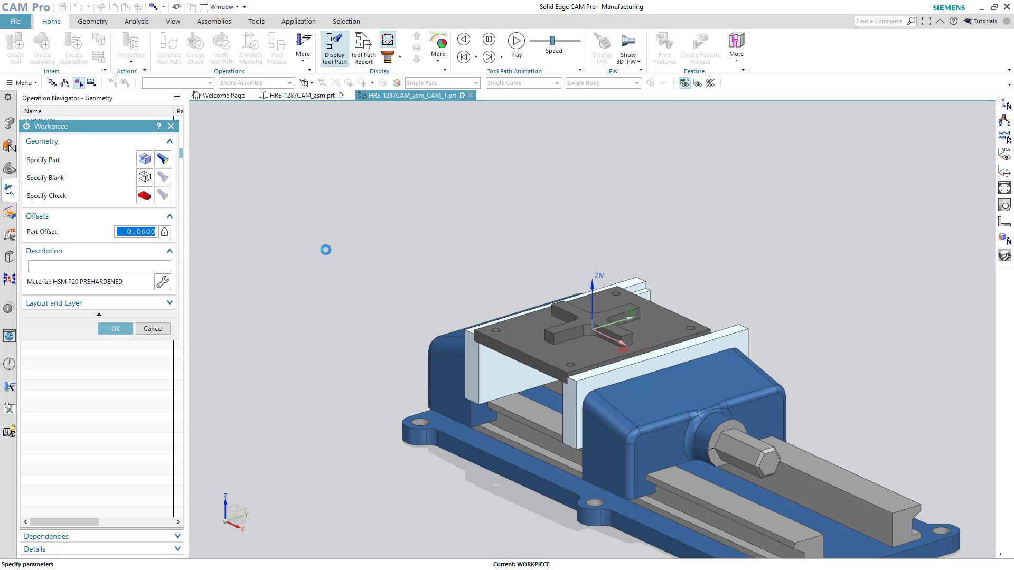
mouse_move(145, 177)
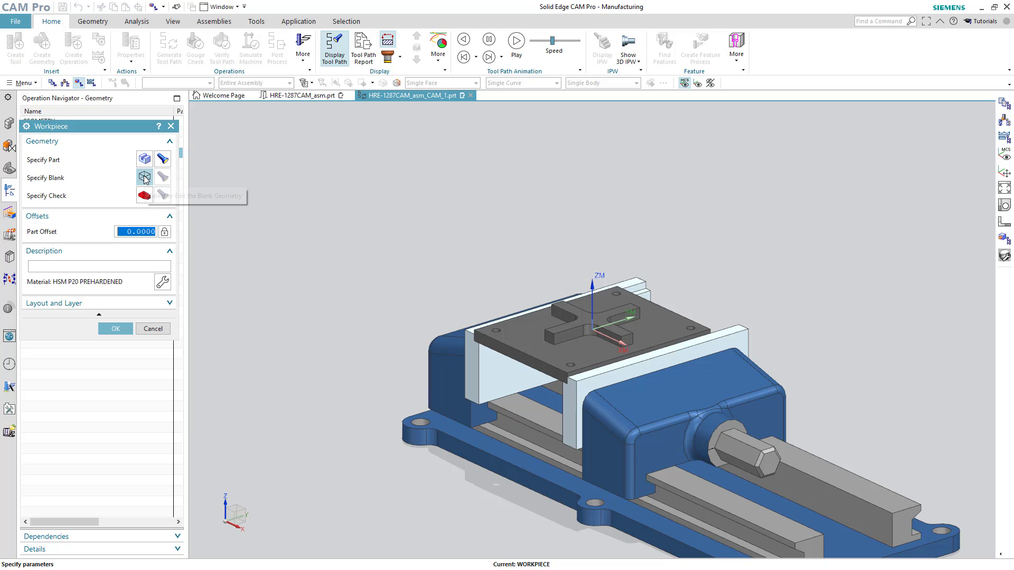
Set a bounding-block blank around the plate with ZM+ offset 5.0000 mm
click(144, 176)
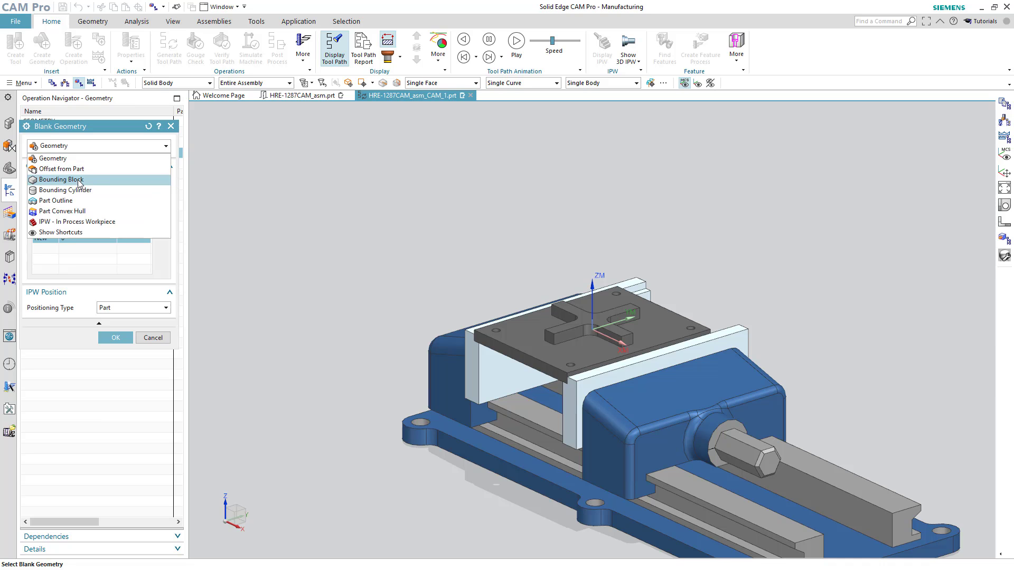
click(61, 179)
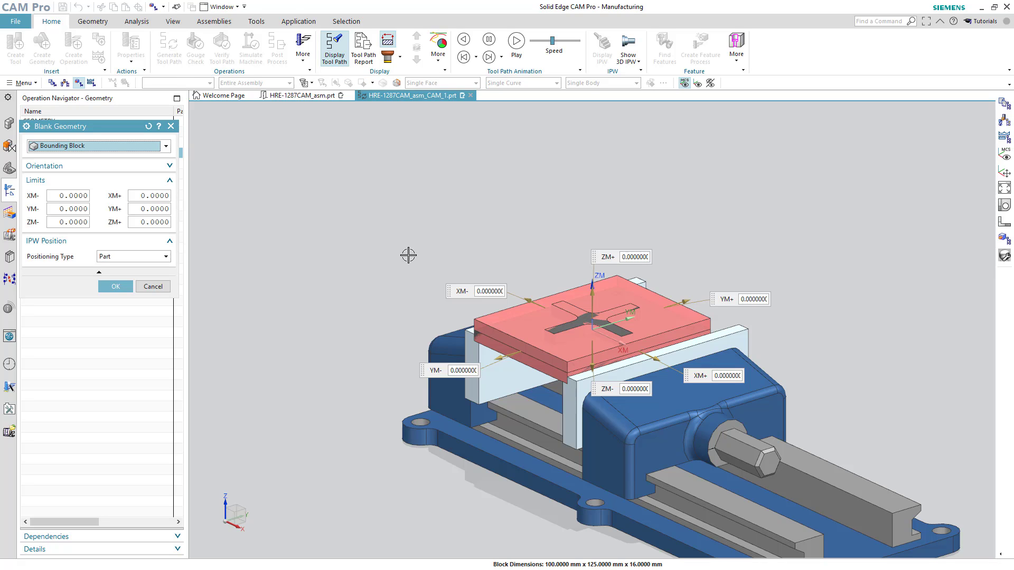
mouse_move(405, 256)
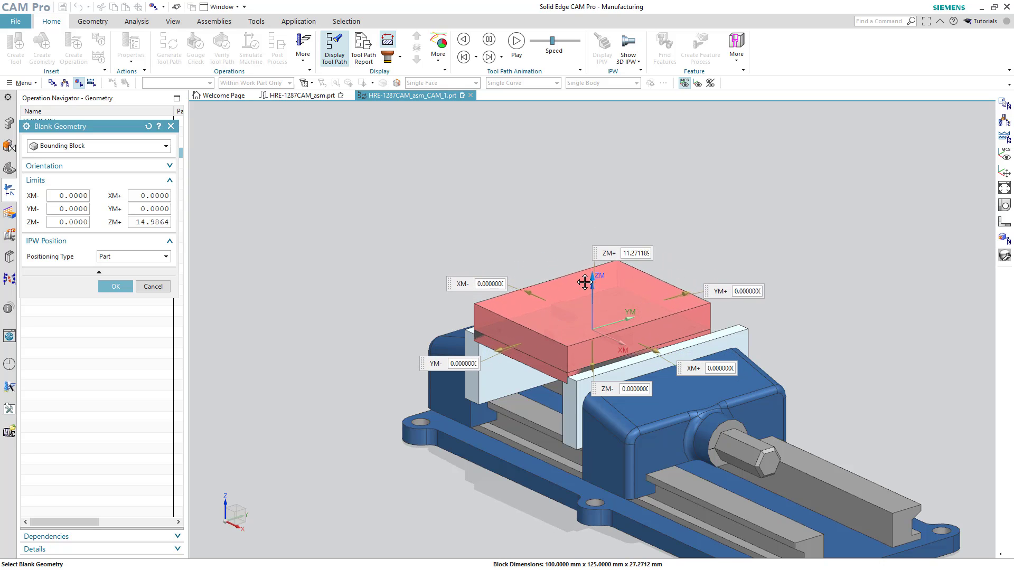
drag(586, 283, 585, 286)
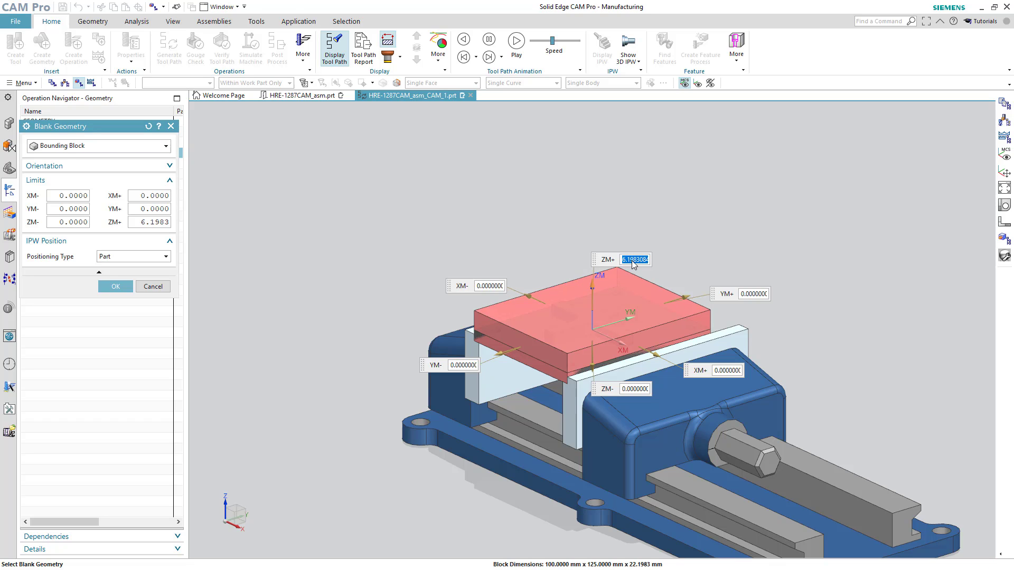
text(5.0000000)
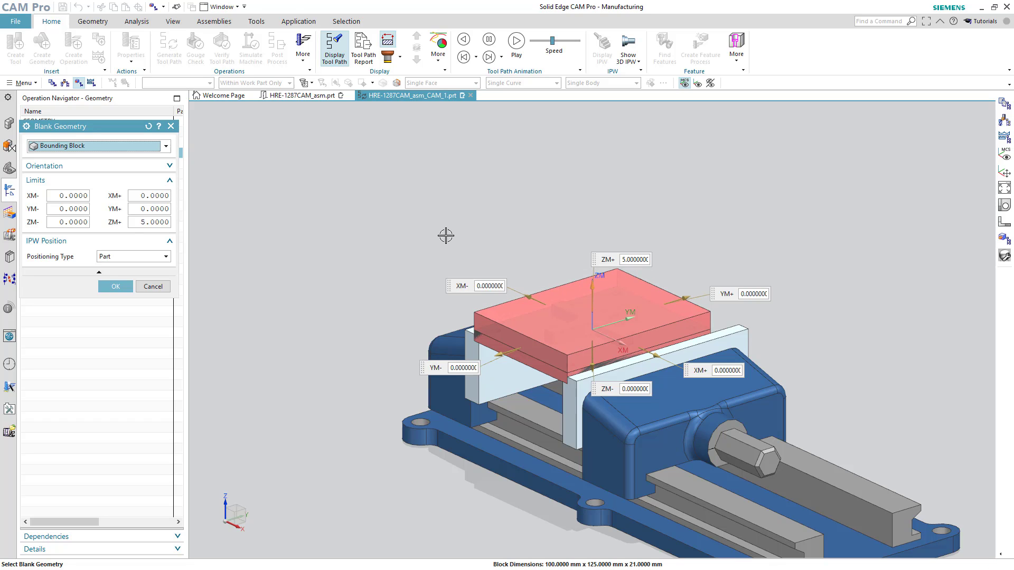
mouse_move(357, 306)
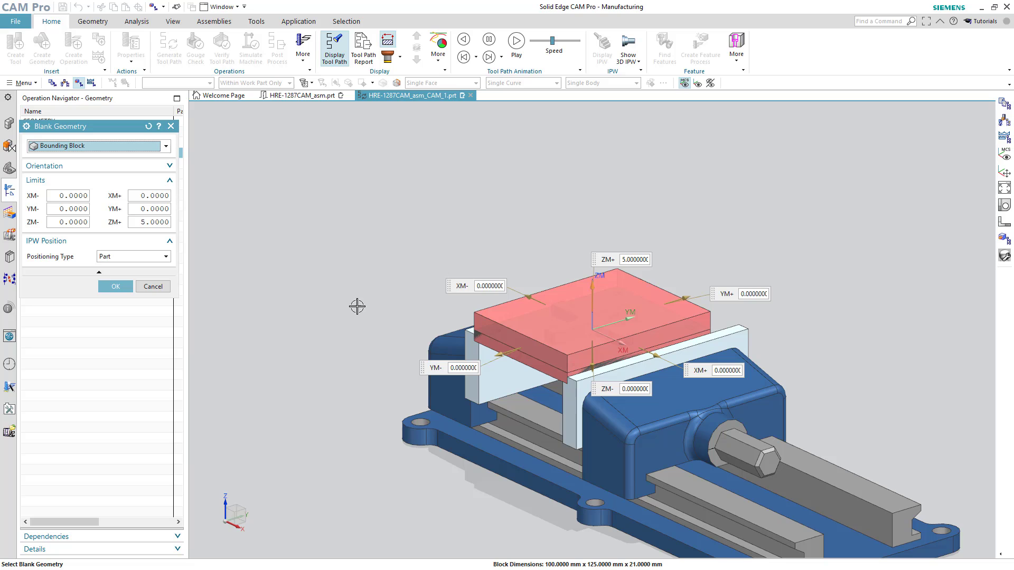
click(115, 286)
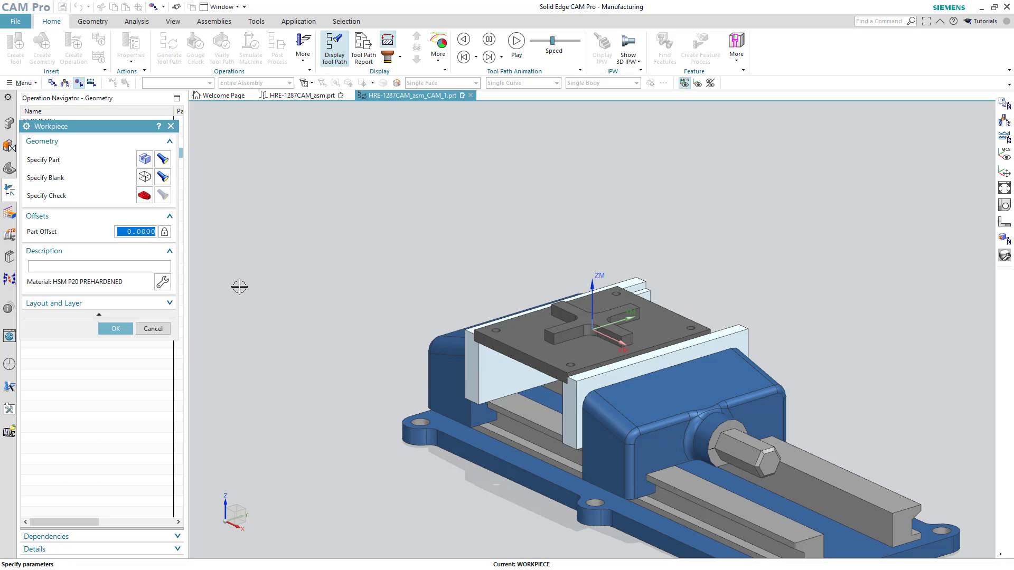
mouse_move(194, 228)
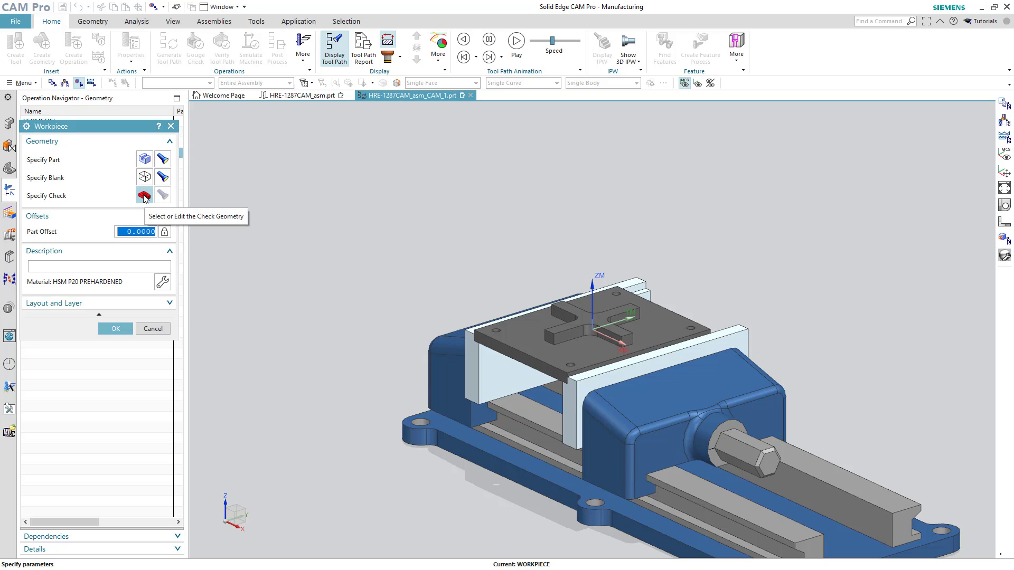
Select the fixed jaw and moving jaw as WORKPIECE check geometry
click(143, 196)
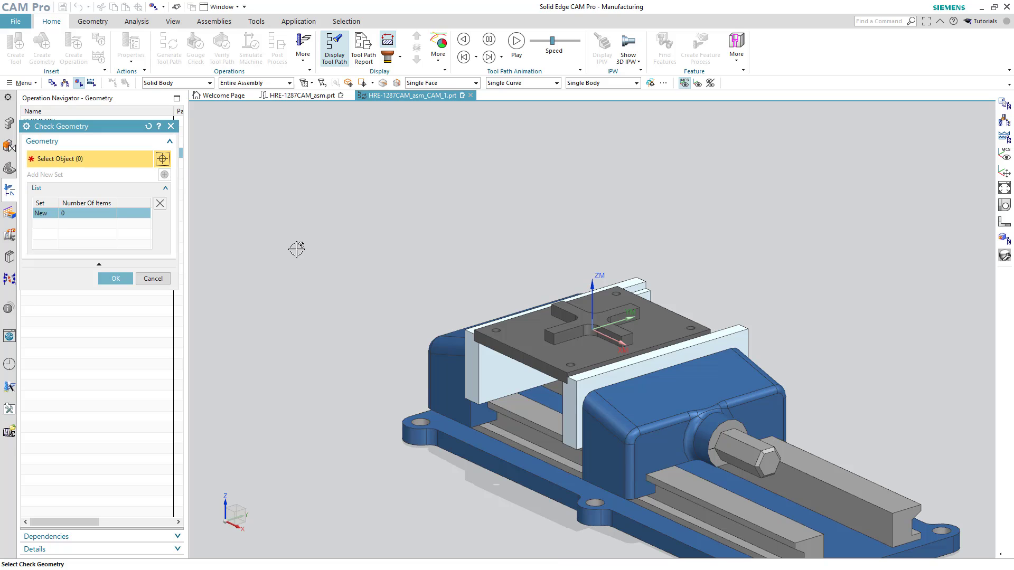
click(478, 372)
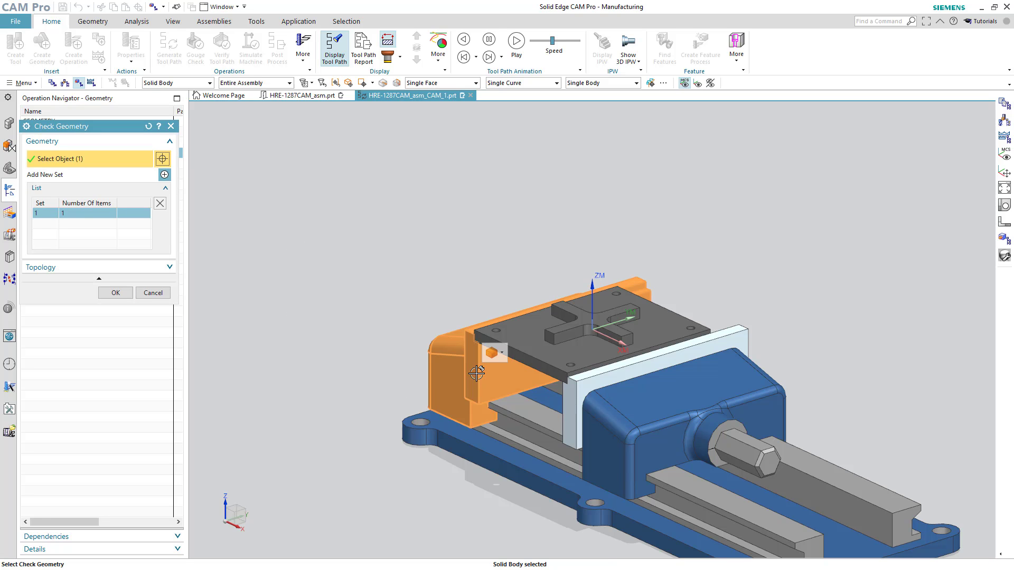
click(680, 388)
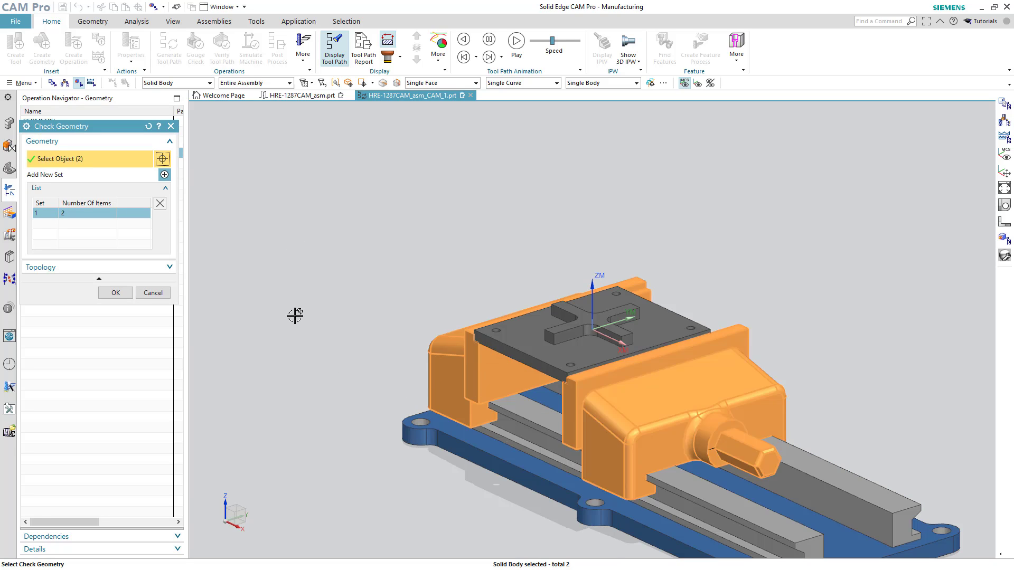
click(115, 292)
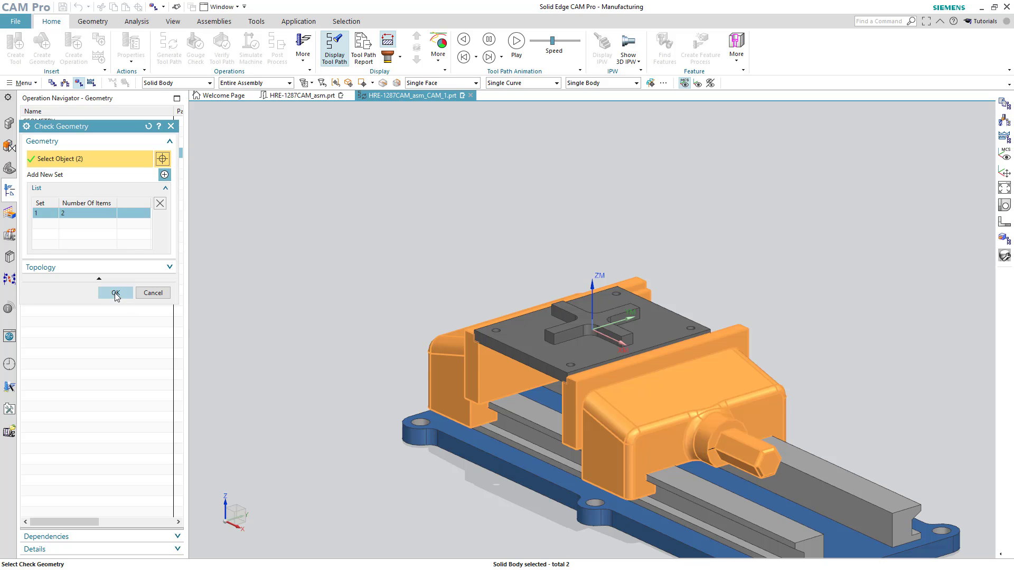
click(115, 293)
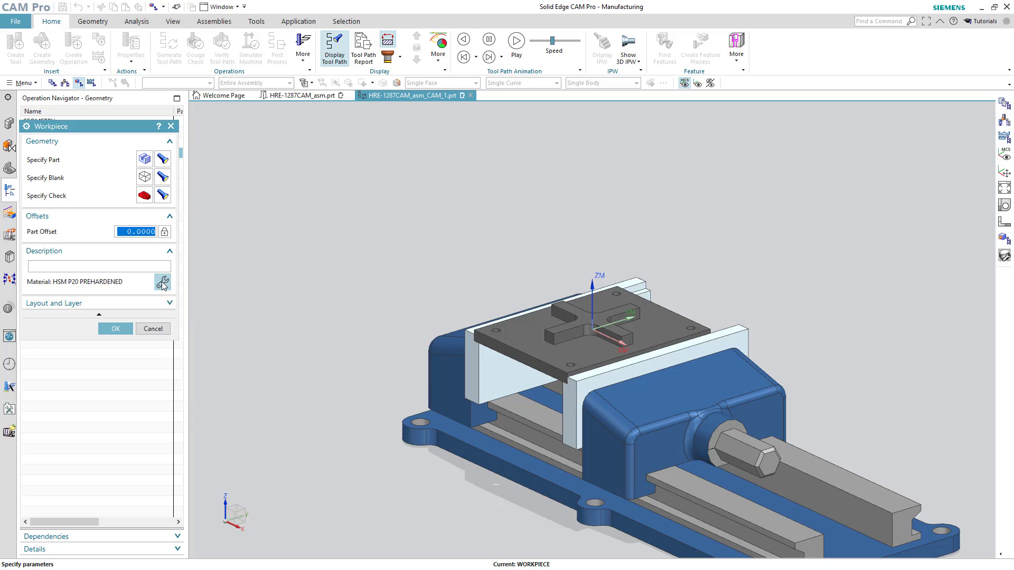
Set the workpiece material to MAT0_02100, 7079 HSM Aluminum
click(162, 282)
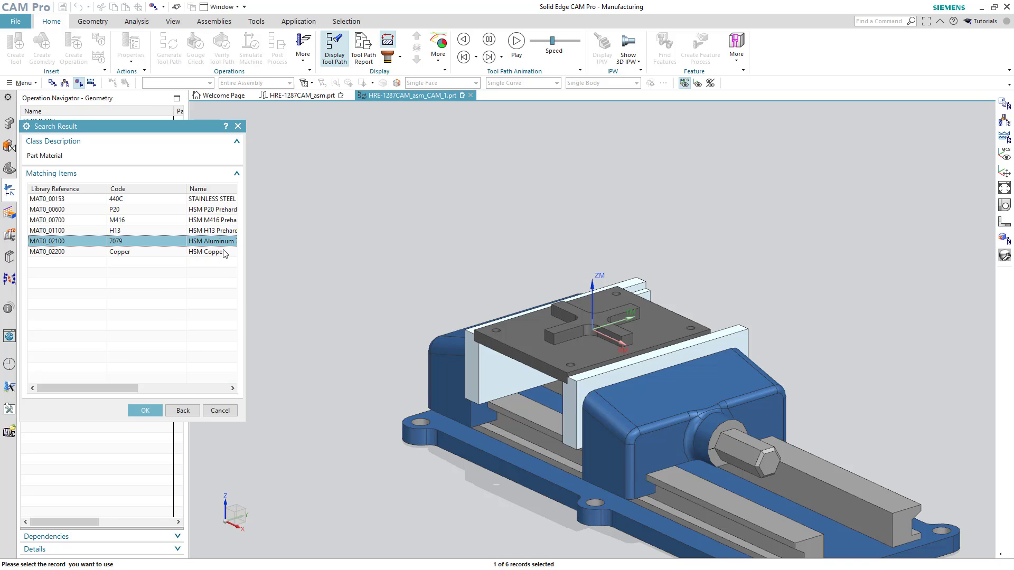
click(145, 410)
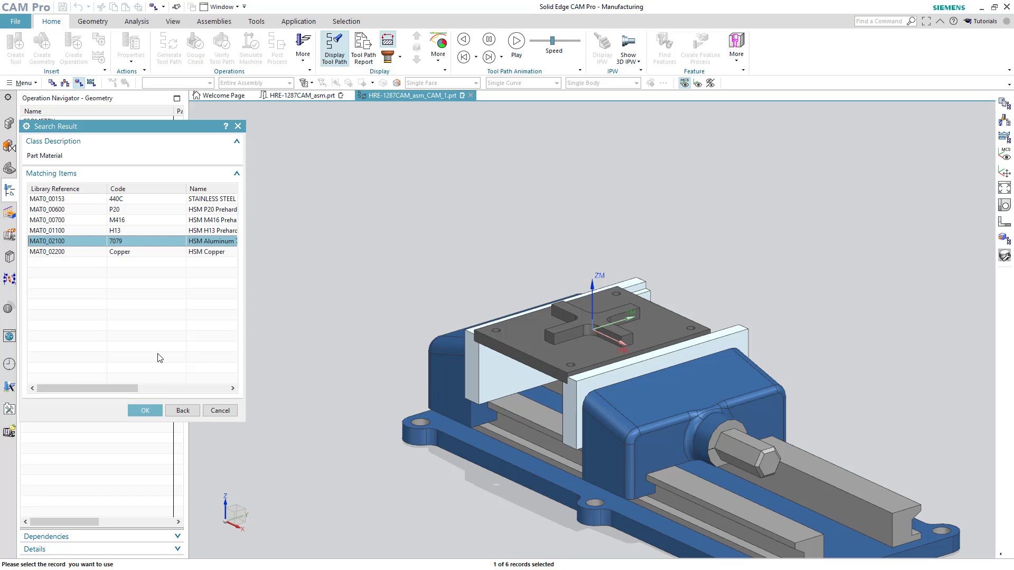
mouse_move(134, 264)
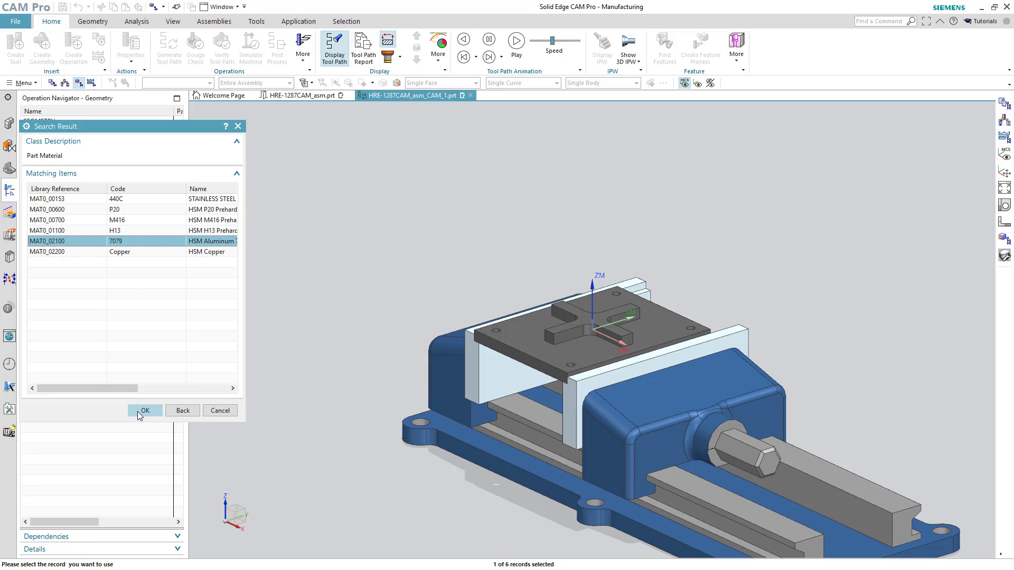
click(144, 411)
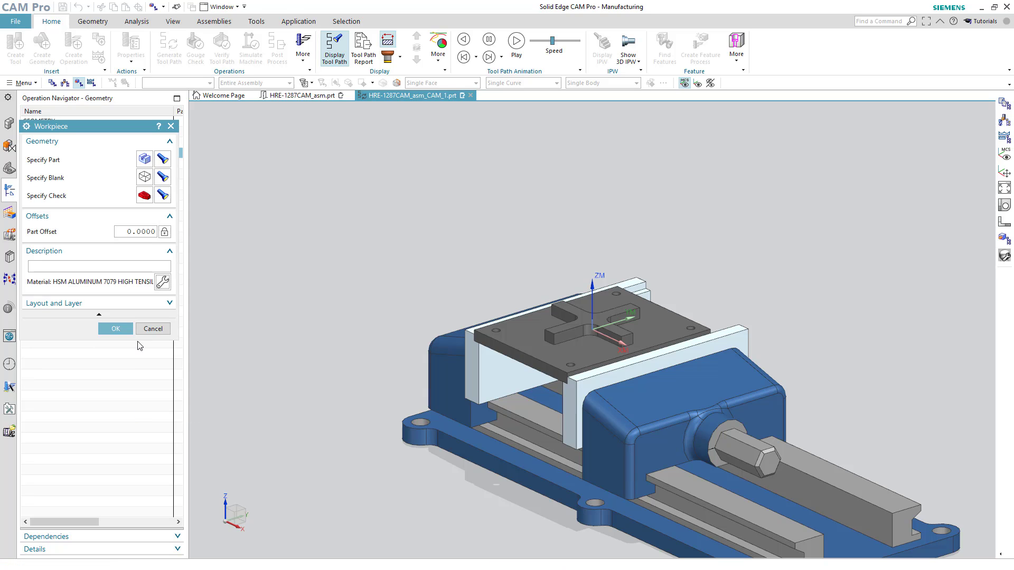
Accept the workpiece settings, switch to Program Order View, and right-click PROGRAM
click(115, 328)
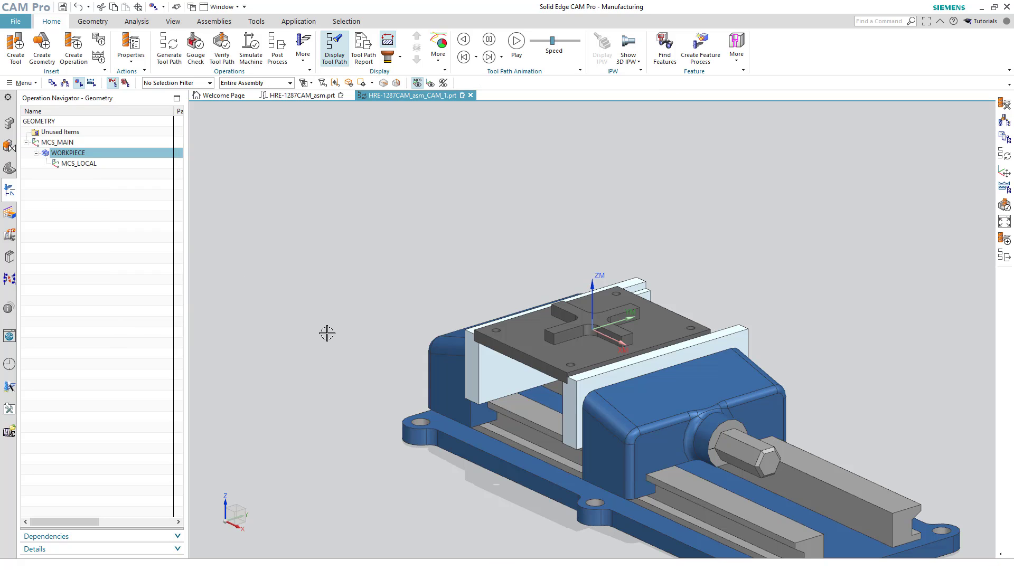
mouse_move(282, 317)
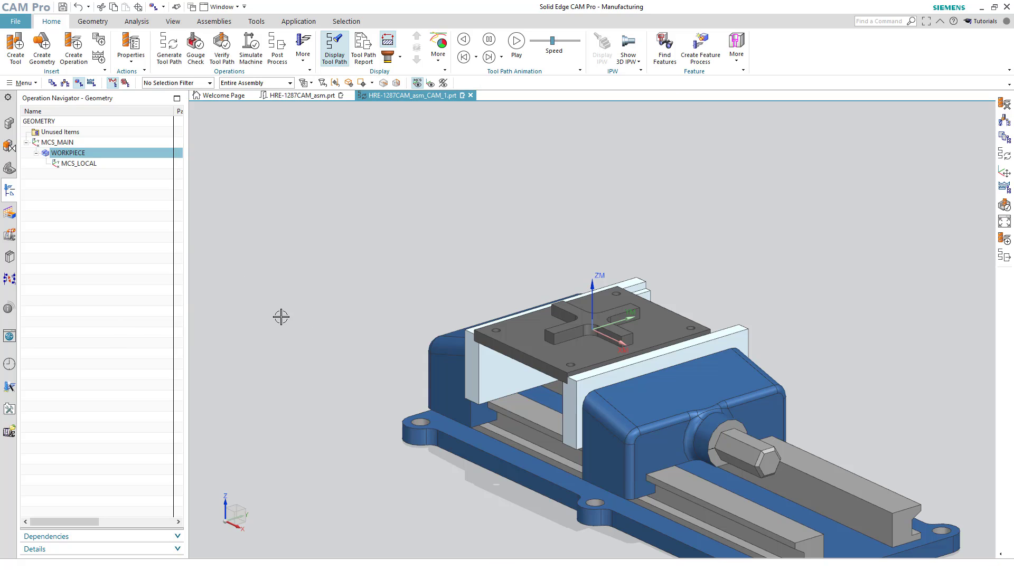
mouse_move(91, 83)
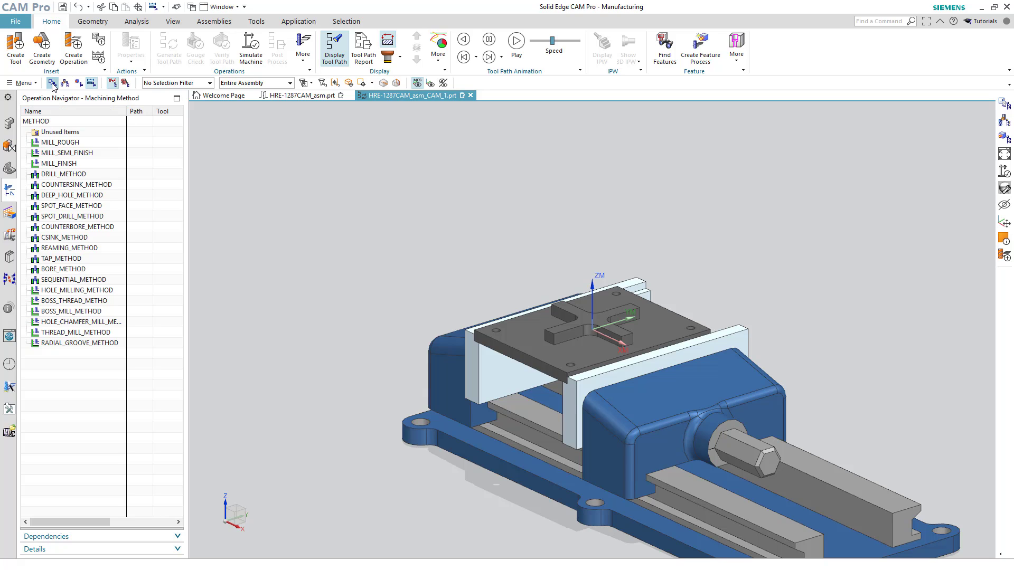
click(50, 83)
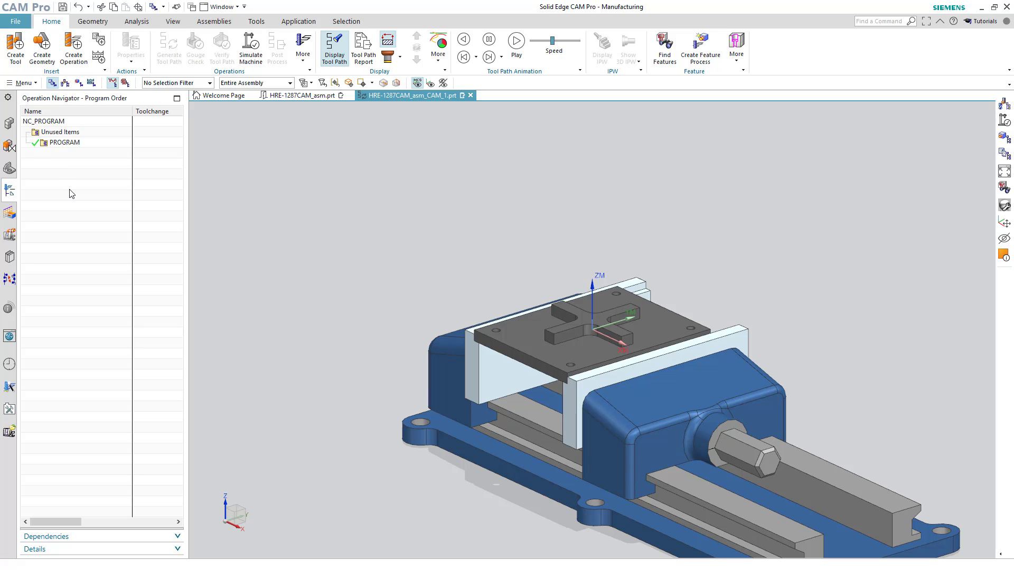
mouse_move(70, 161)
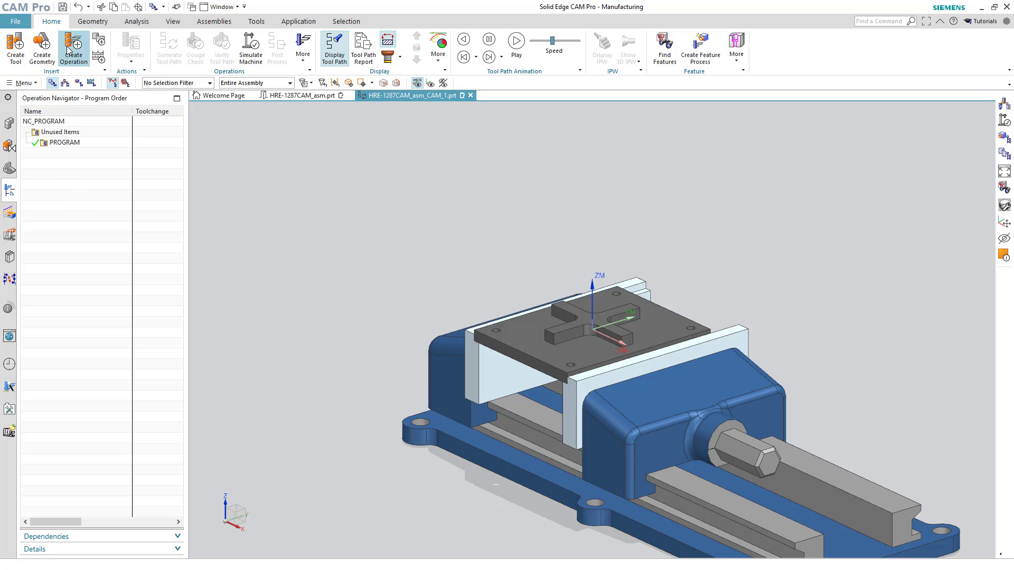
mouse_move(73, 47)
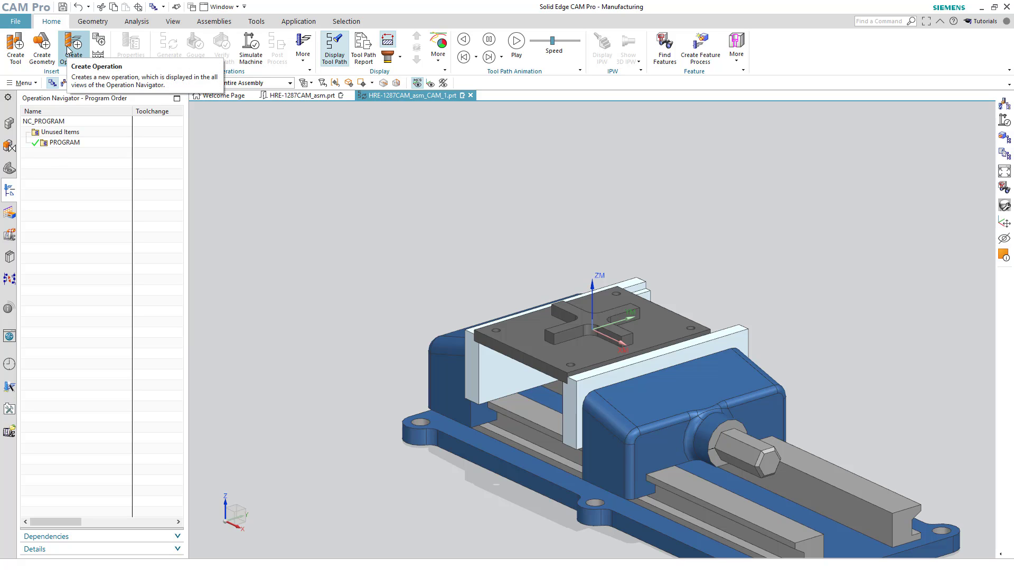
right_click(64, 142)
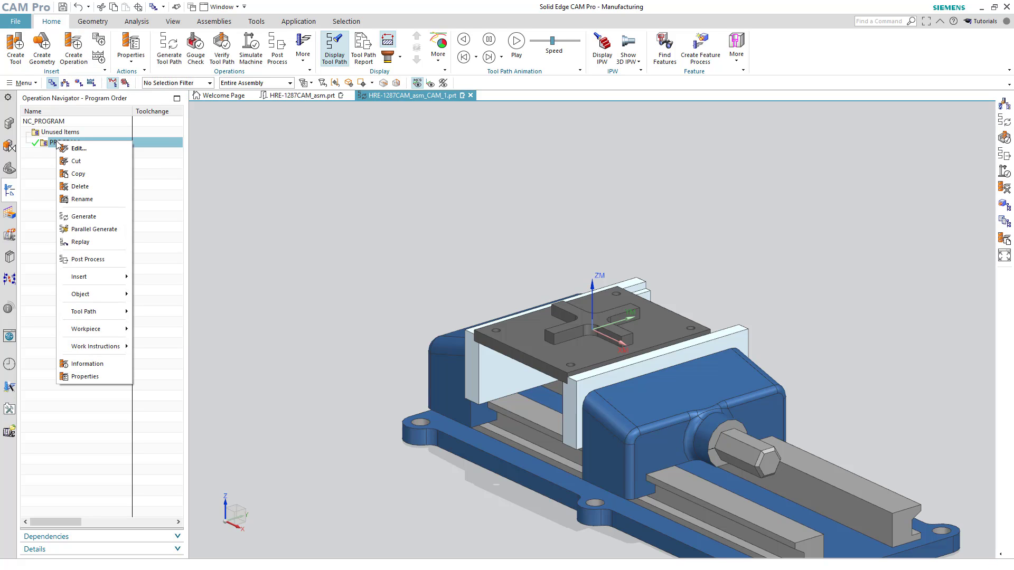
mouse_move(93, 277)
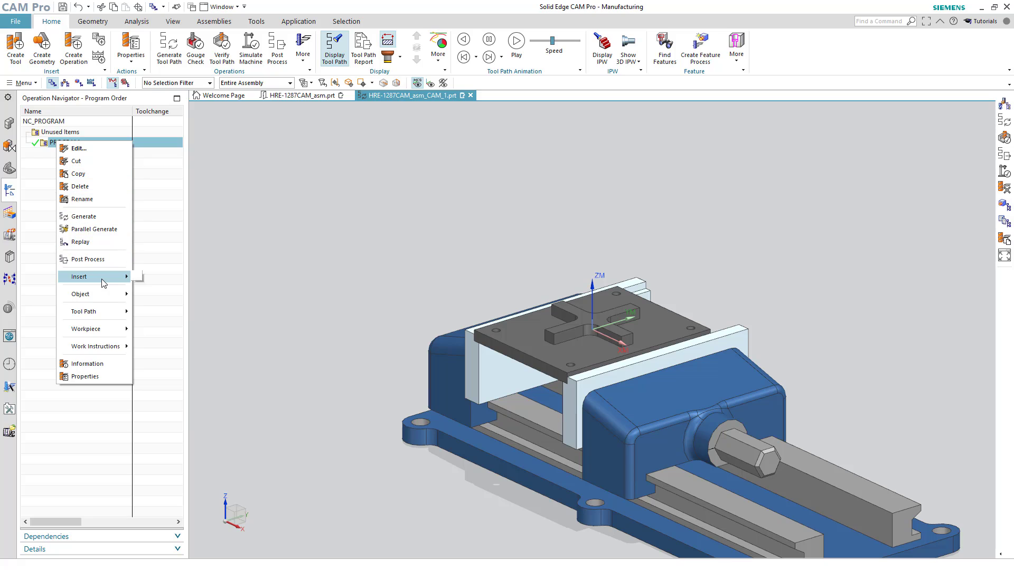
mouse_move(101, 277)
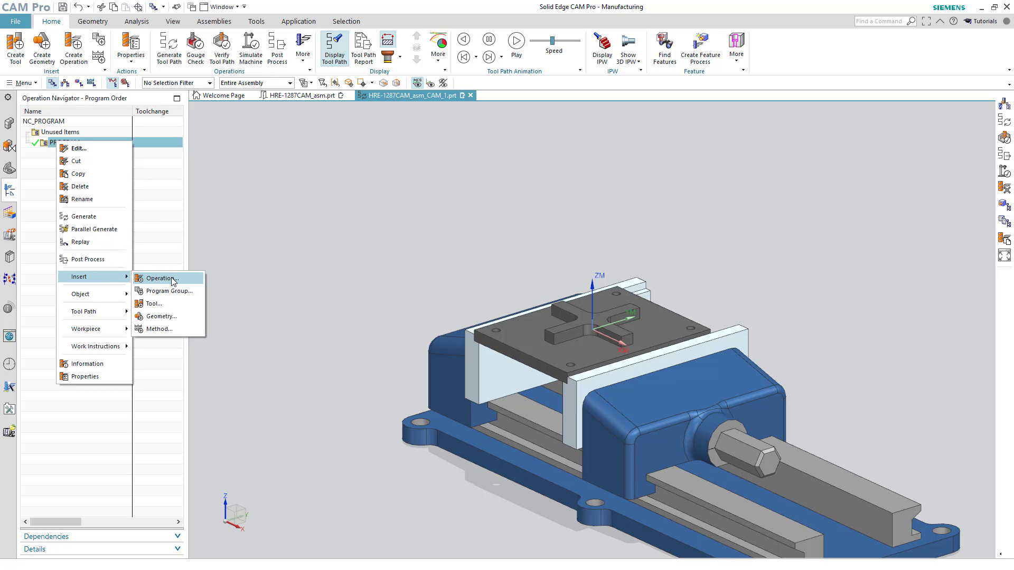
Create Floor Facing operation Face_Top using tool UGT0212_002, geometry WORKPIECE and method MILL_FINISH
click(161, 279)
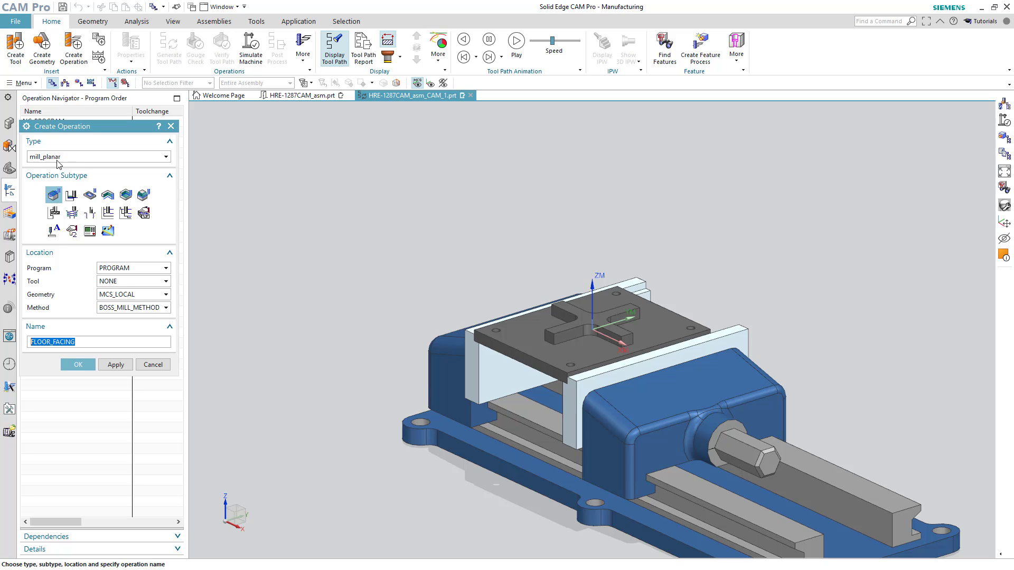
mouse_move(53, 195)
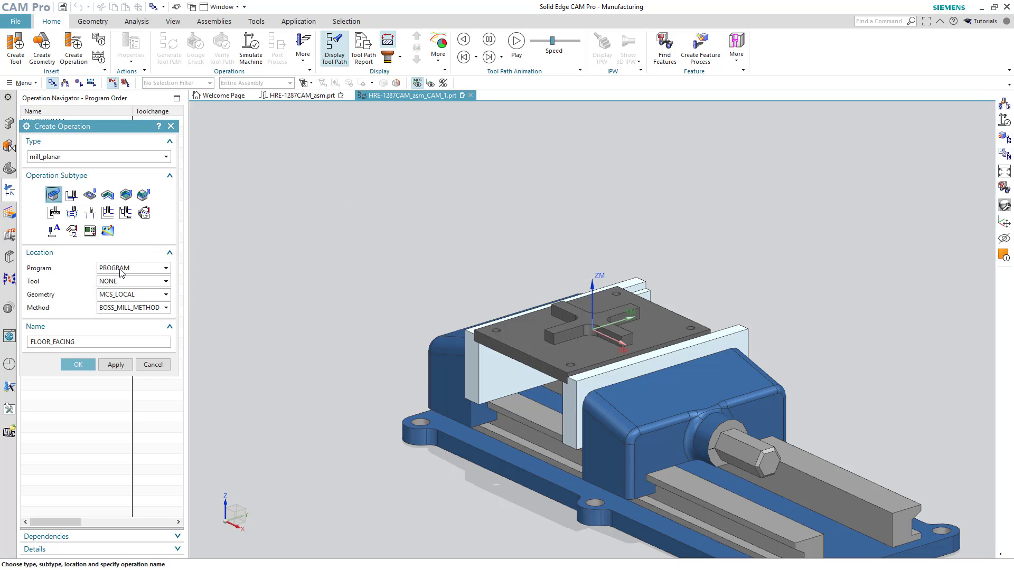
click(165, 280)
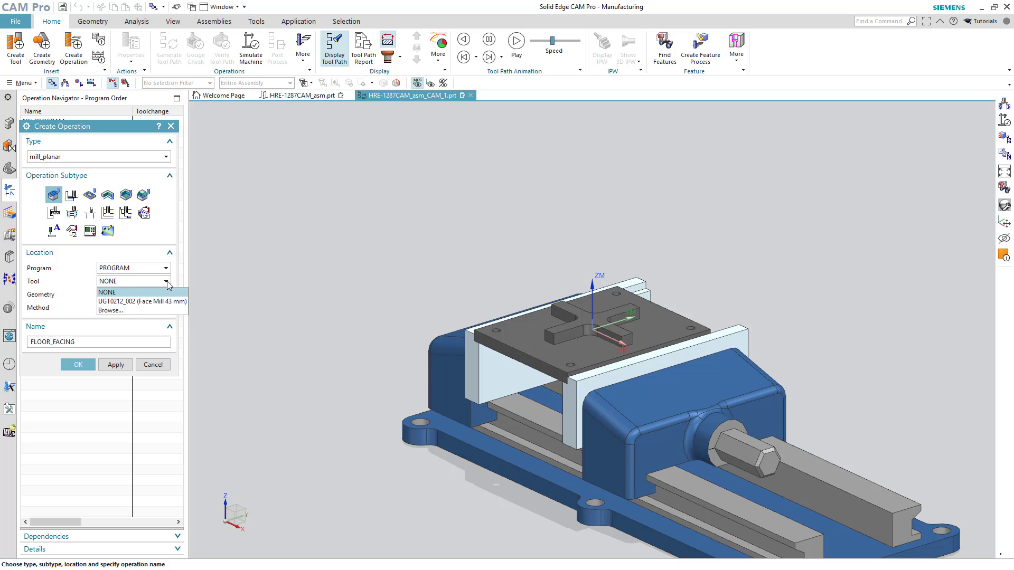
mouse_move(157, 301)
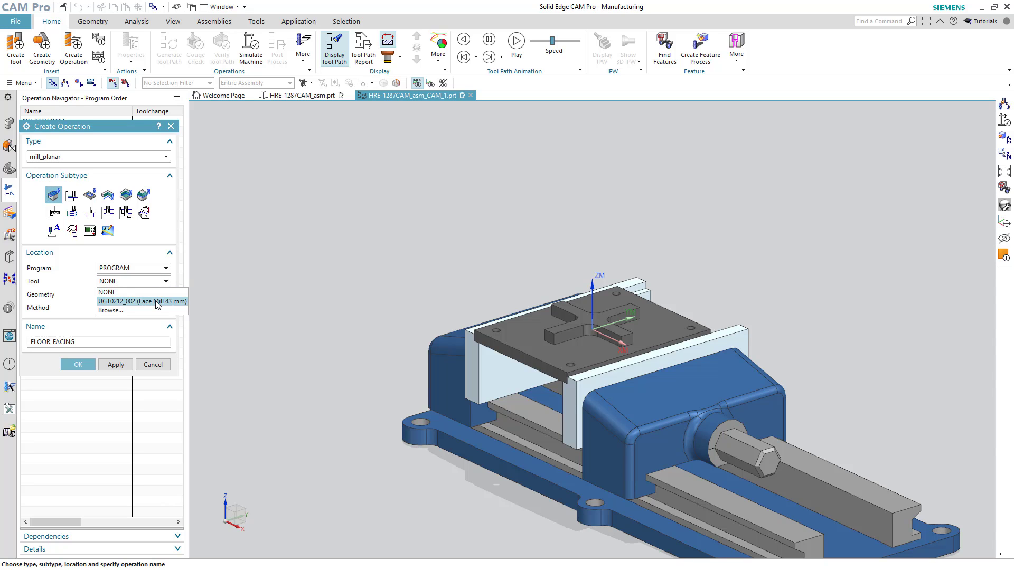
click(165, 295)
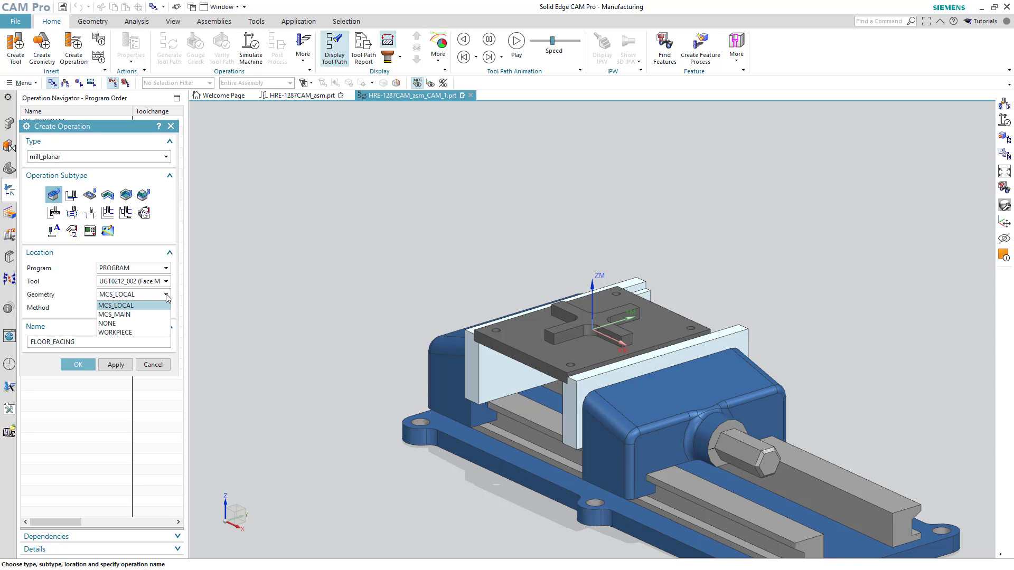
mouse_move(132, 332)
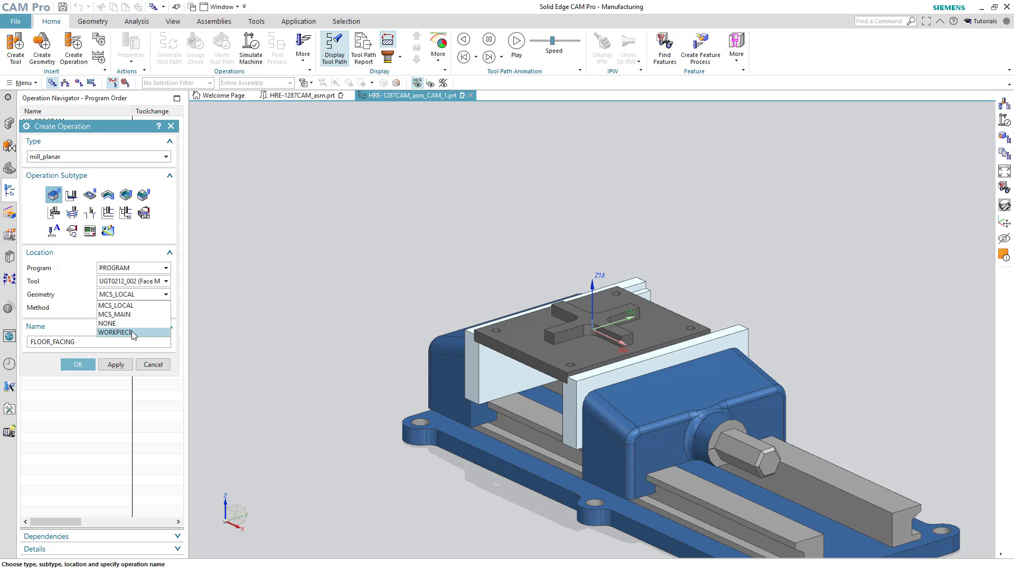
click(115, 333)
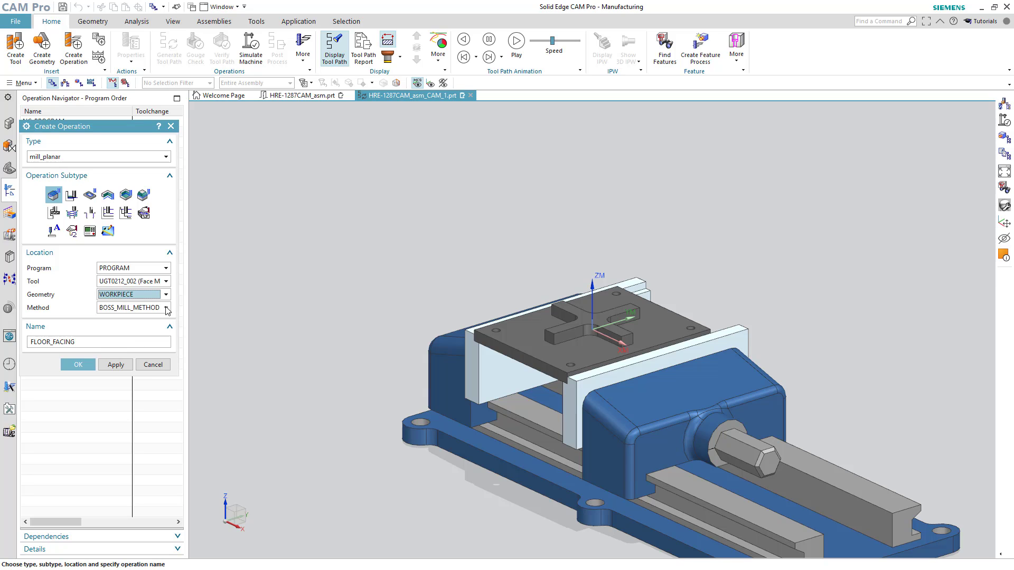
click(166, 308)
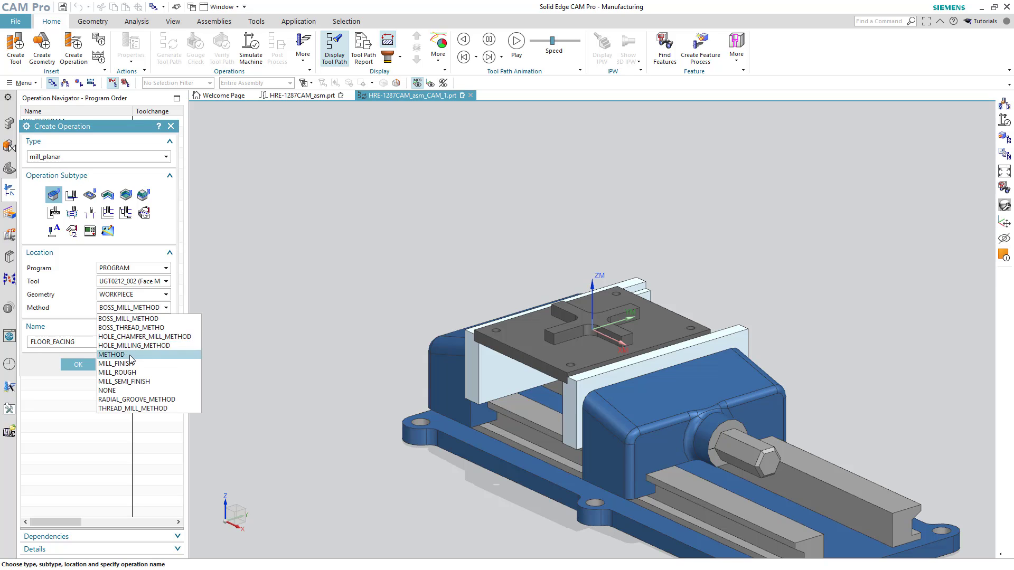
click(118, 363)
text(Face_Top)
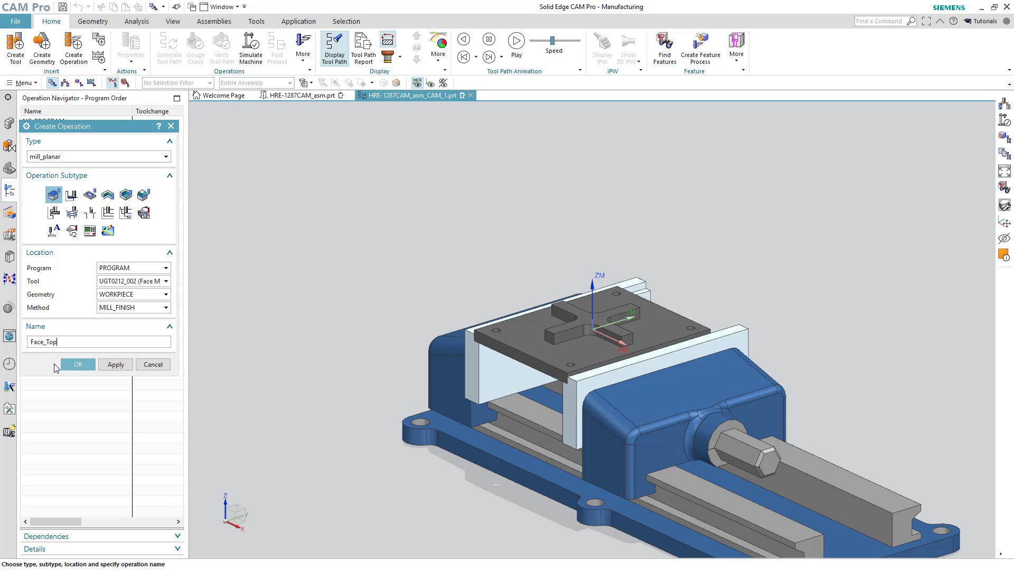
mouse_move(77, 365)
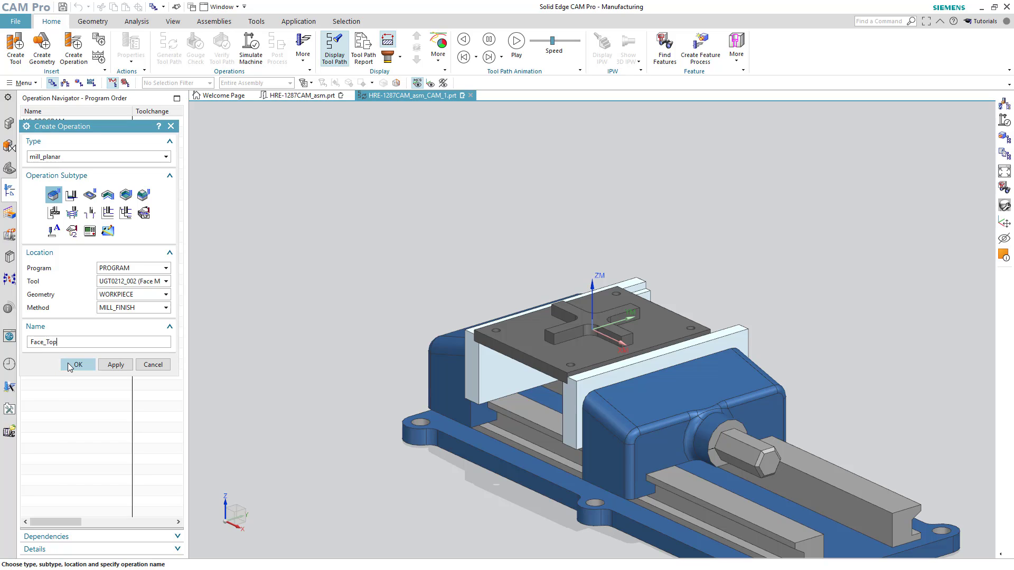
click(77, 364)
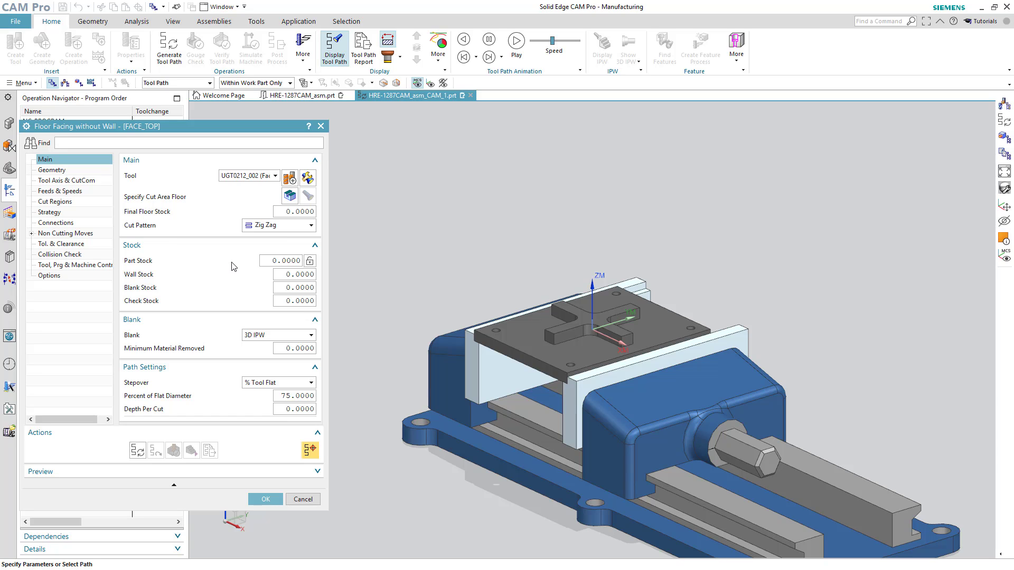
mouse_move(289, 196)
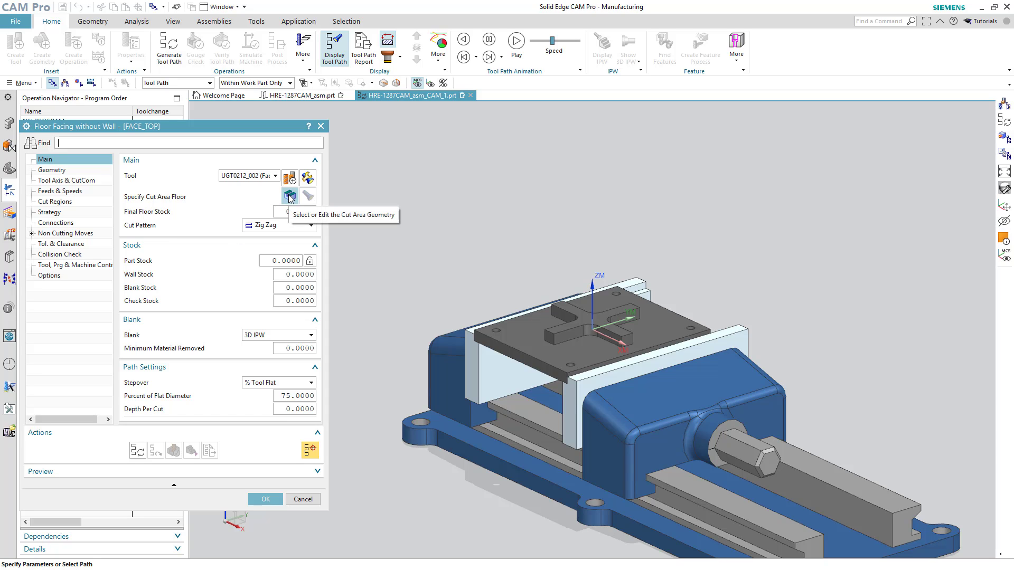
Set the plate's cross-shaped top face as Face_Top's cut area floor
click(302, 498)
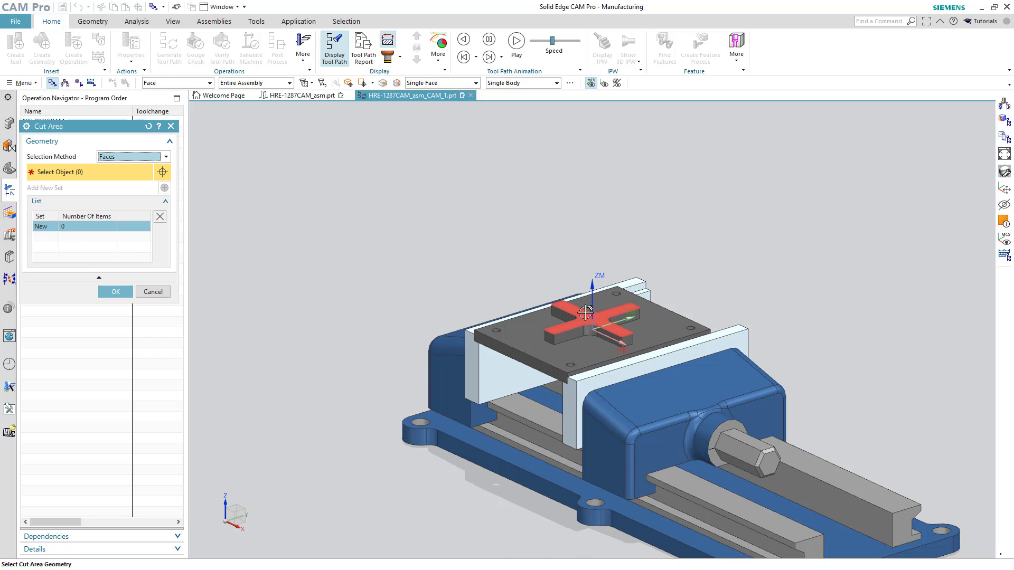
click(587, 312)
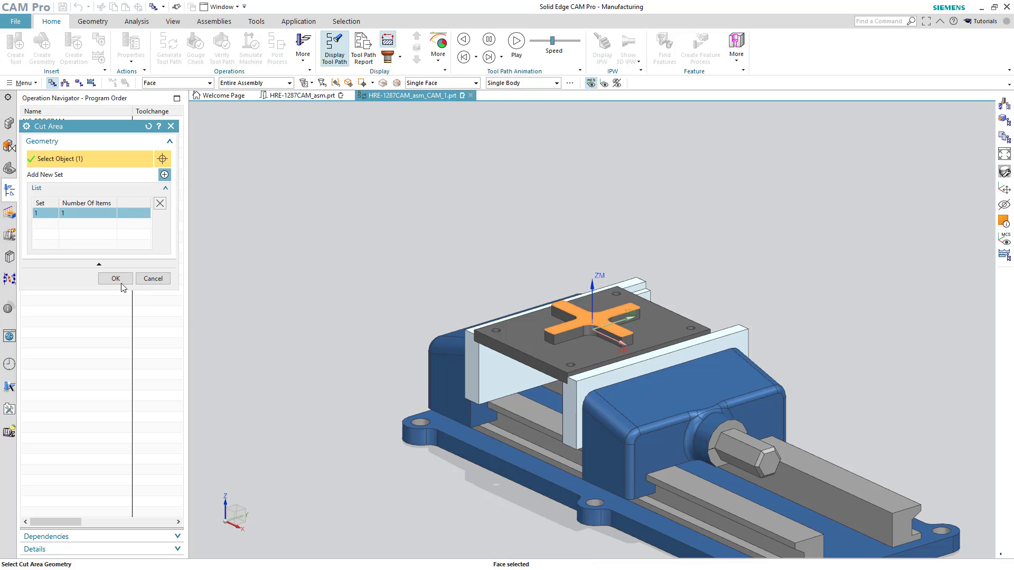
click(115, 279)
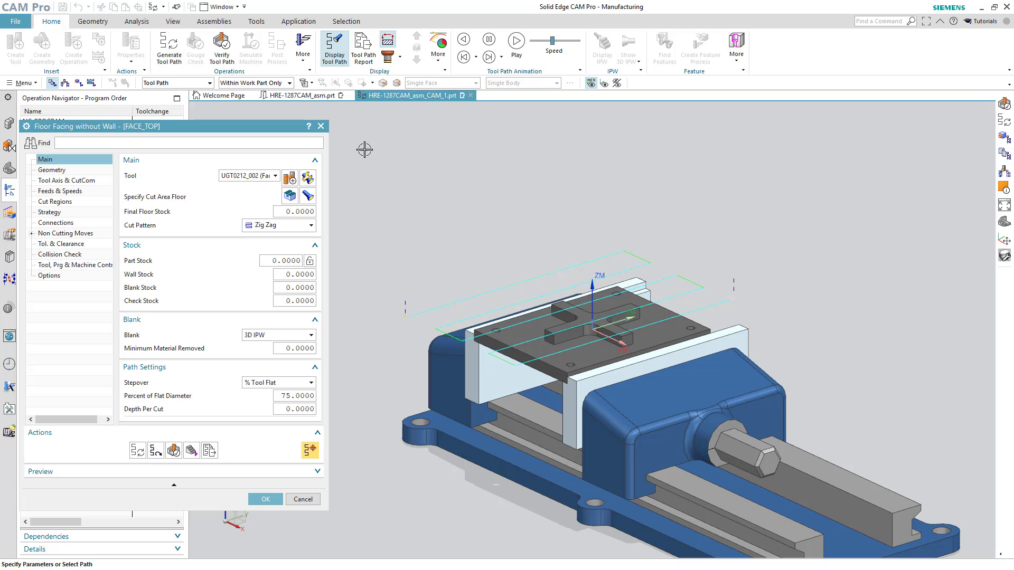
Accept FACE_TOP and verify its tool path in 3D Dynamic at animation speed 5
click(265, 498)
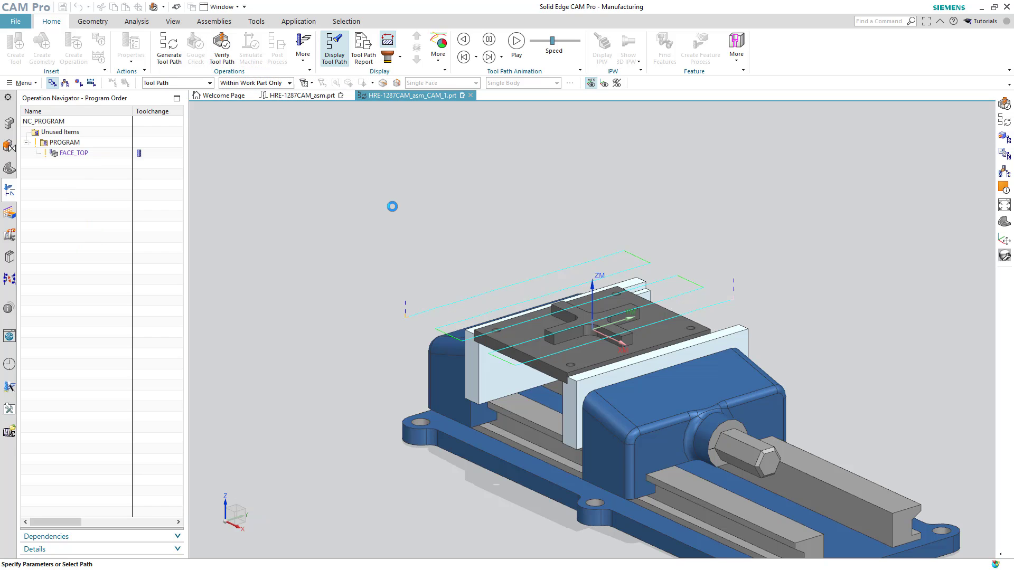
click(221, 48)
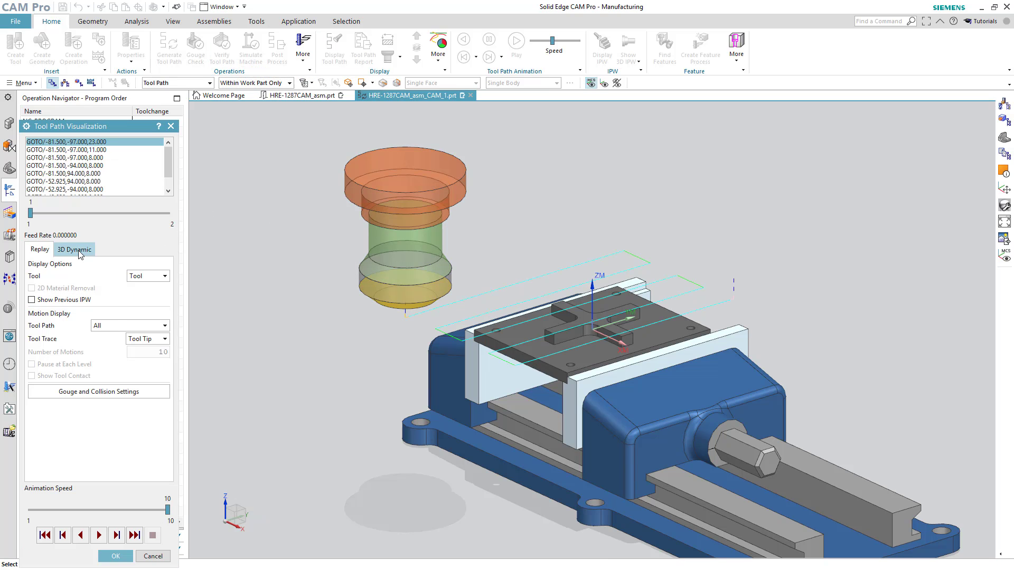
click(74, 249)
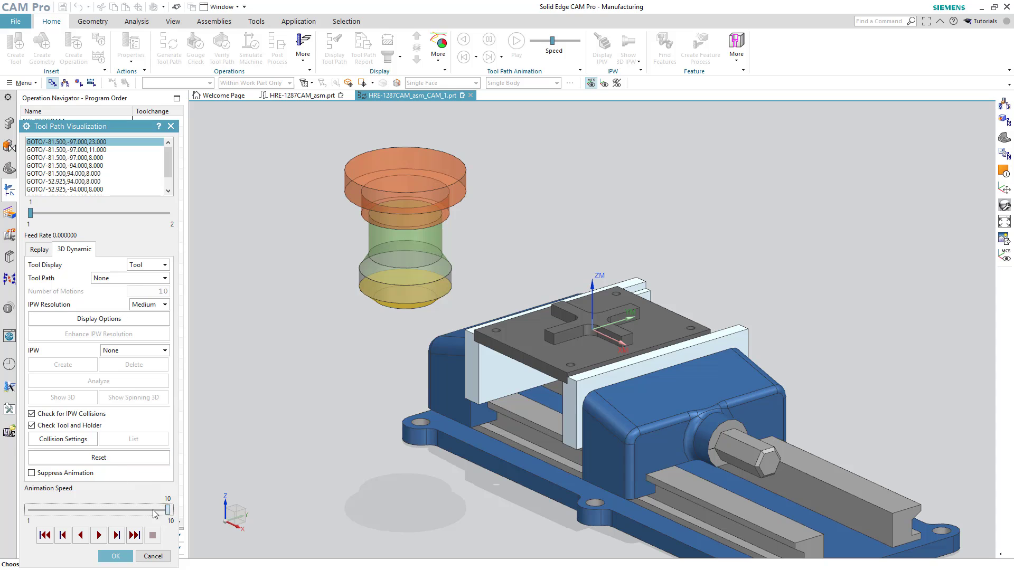
drag(167, 510, 92, 510)
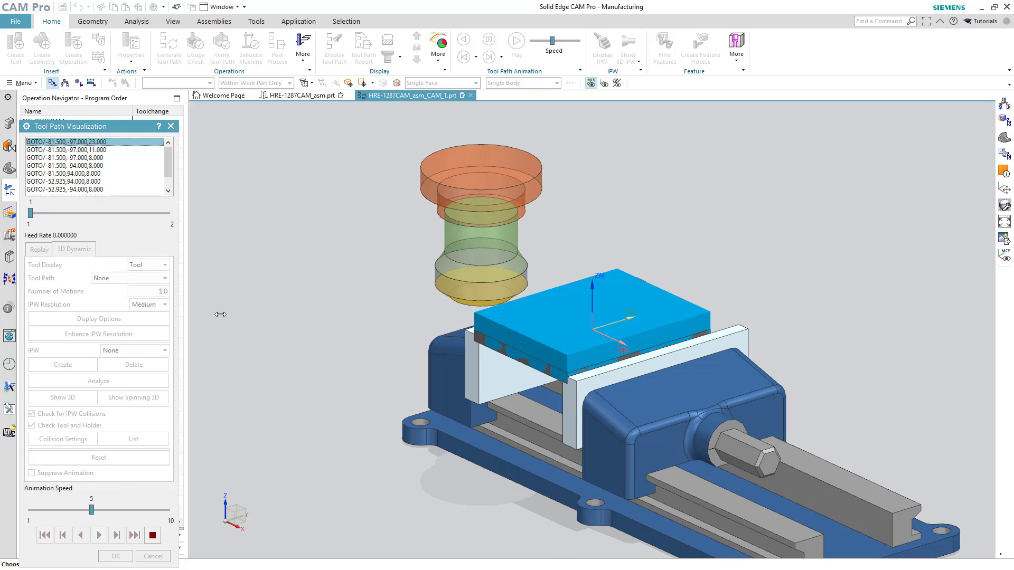